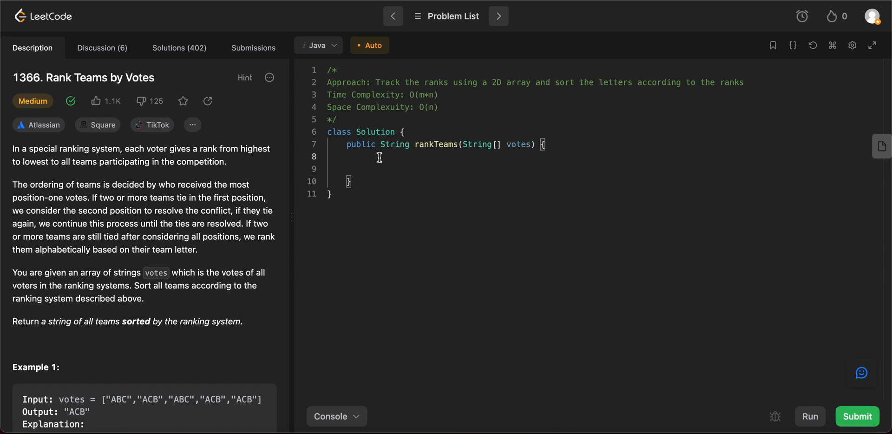
pyautogui.moveTo(392, 109)
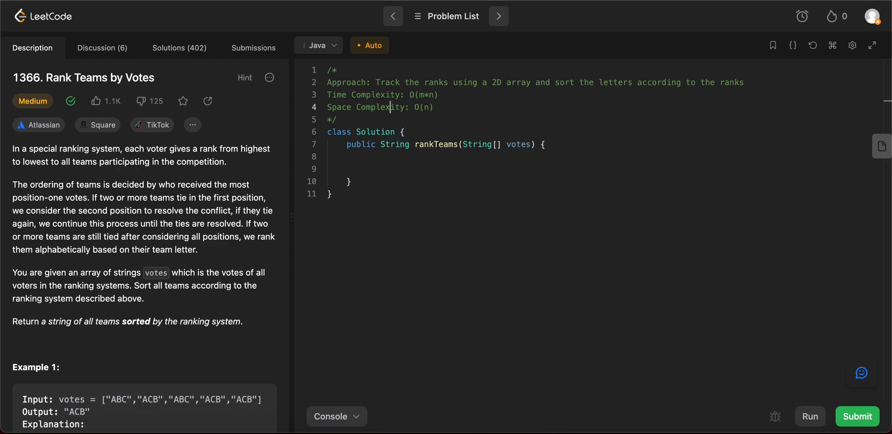
# Declare the rank table int[][] rt = new int[26][n] in rankTeams.
pyautogui.doubleClick(519, 144)
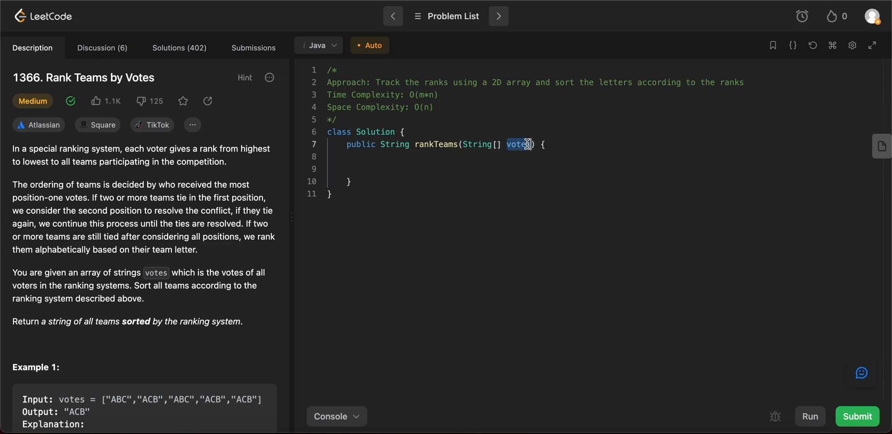
pyautogui.scroll(-3)
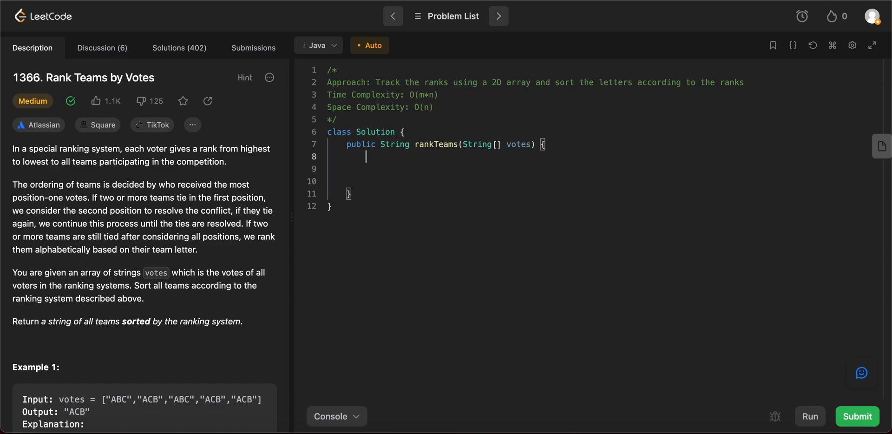
pyautogui.write('int[]')
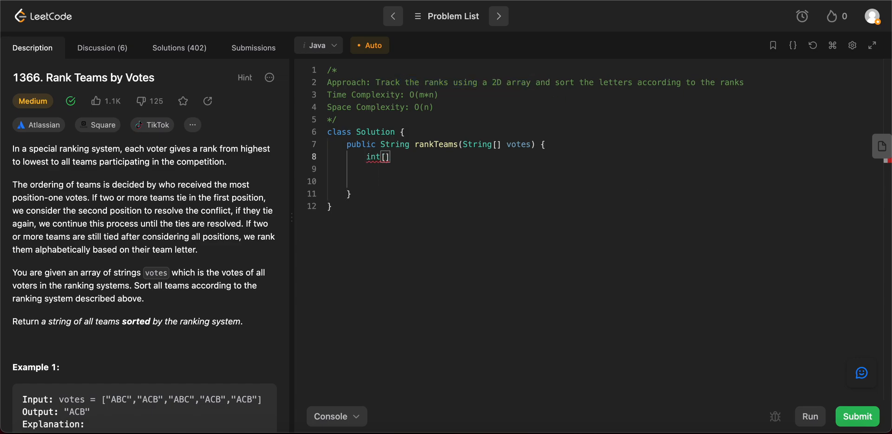
pyautogui.write('[] r')
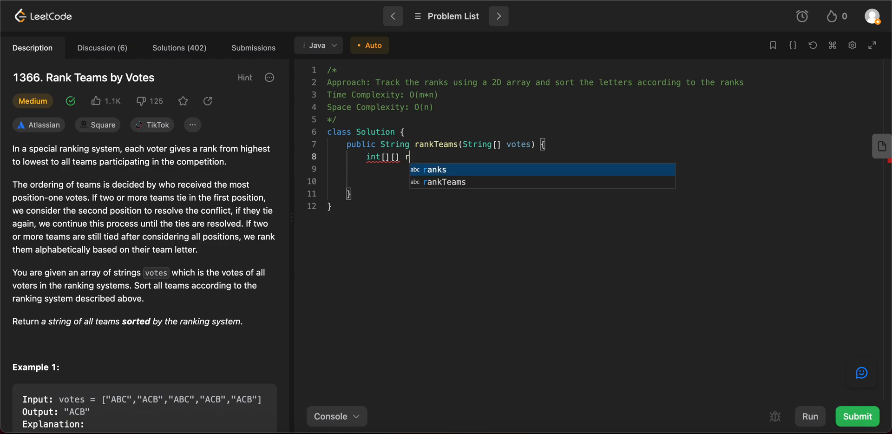
pyautogui.write('t =')
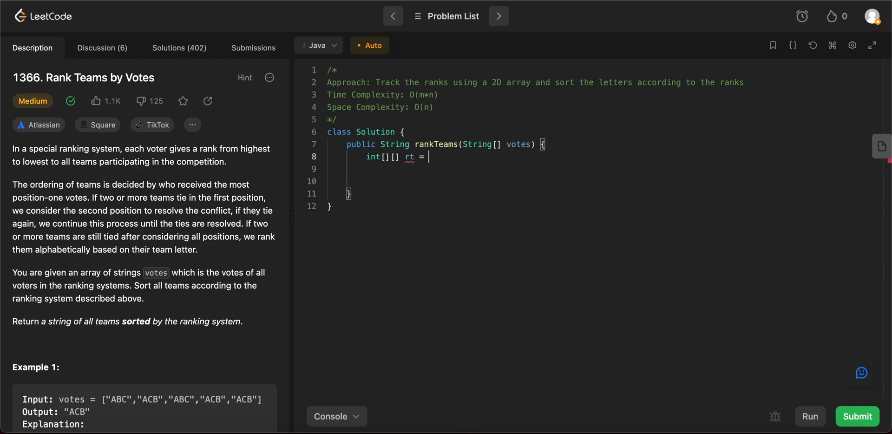
pyautogui.write('new int[]')
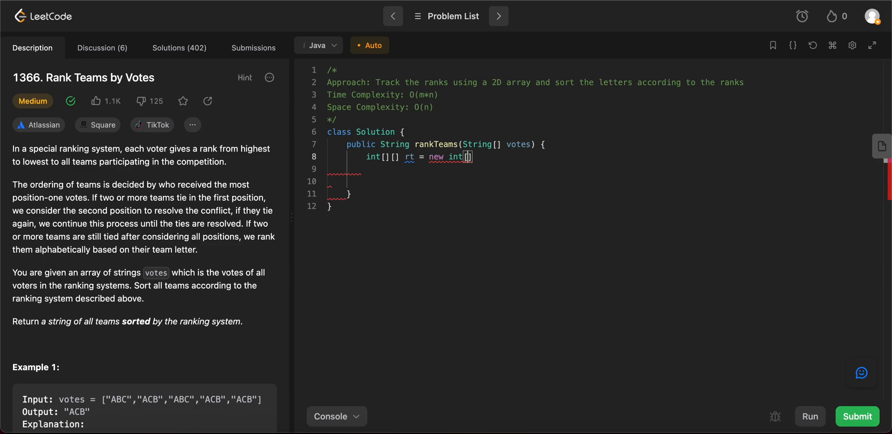
pyautogui.moveTo(130, 335)
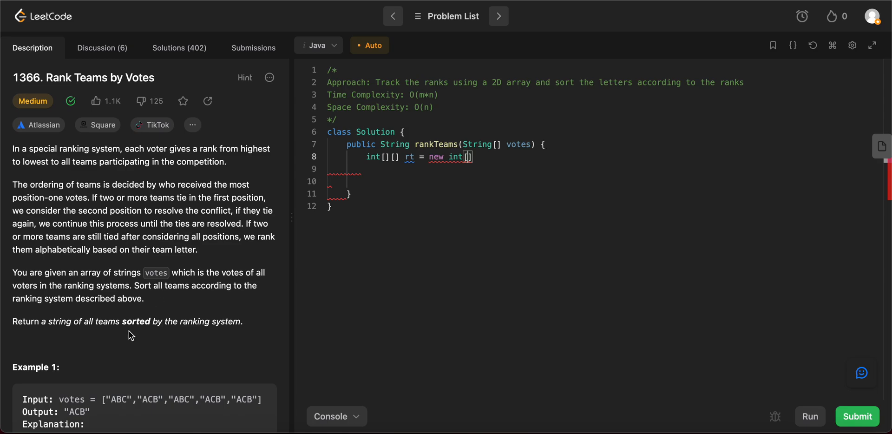
pyautogui.scroll(-3)
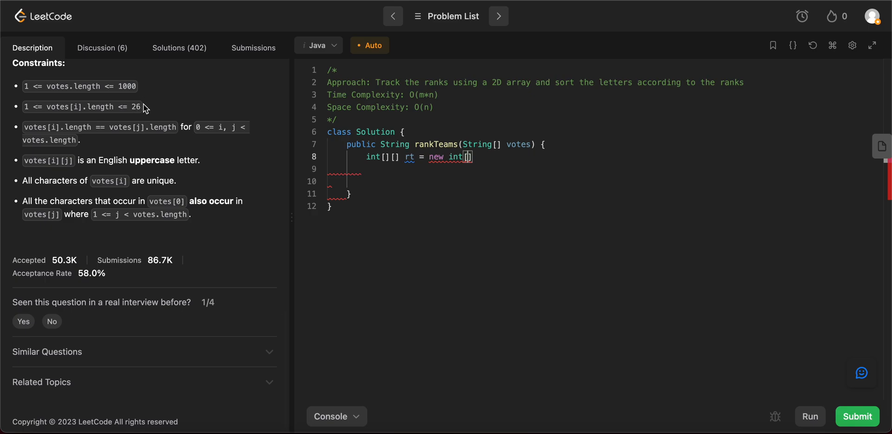
pyautogui.doubleClick(80, 107)
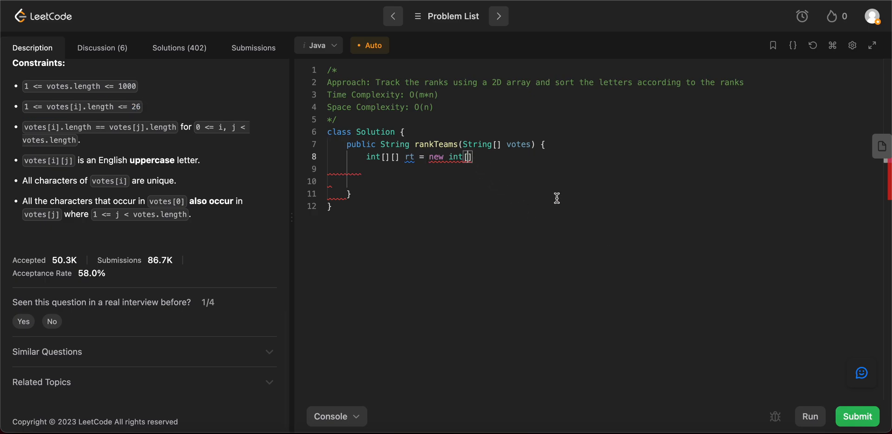
pyautogui.write('26')
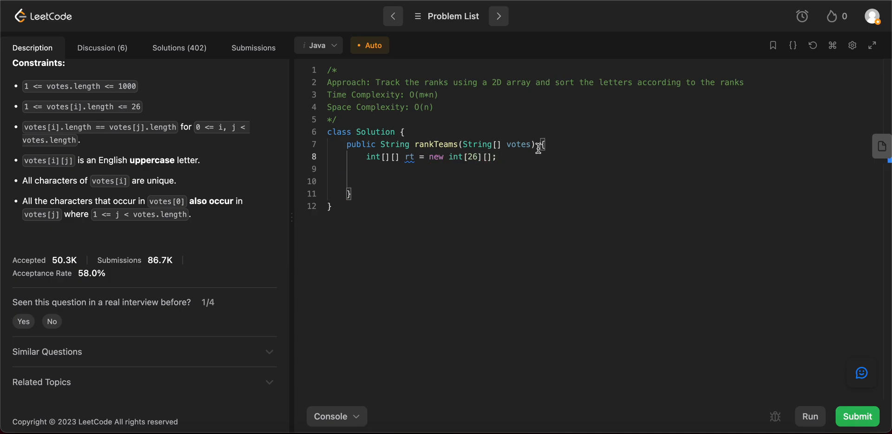
# Declare int n = votes[0].length() for the vote length.
pyautogui.write('int n')
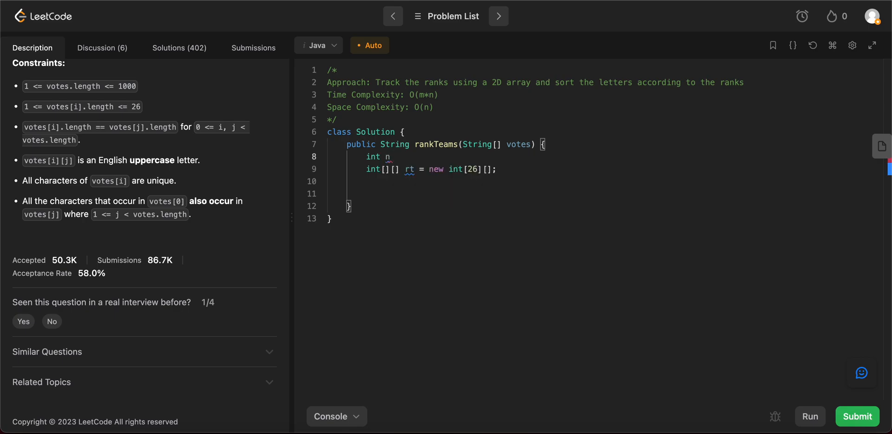
pyautogui.write('=')
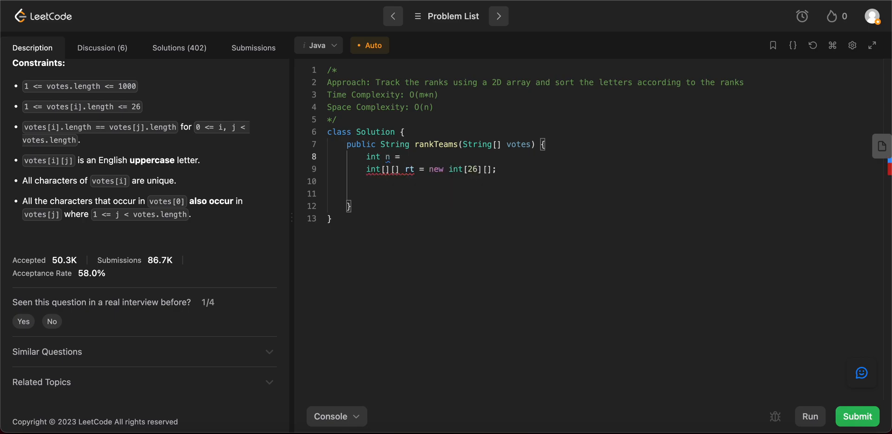
pyautogui.write('votes[0].length();')
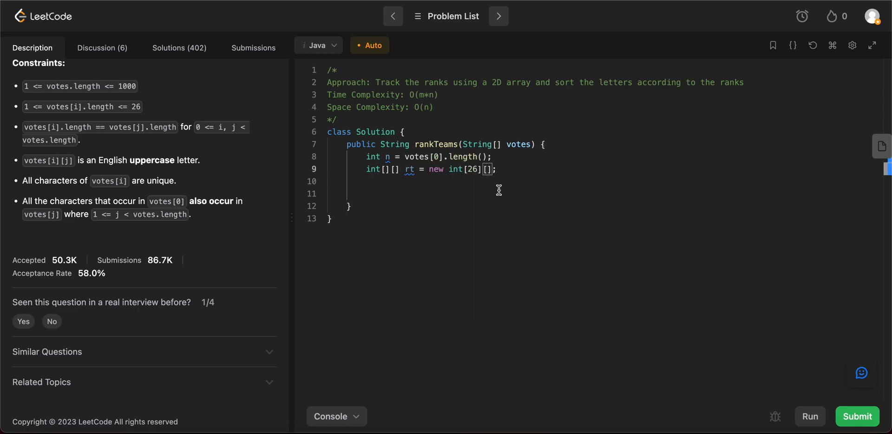
pyautogui.write('n')
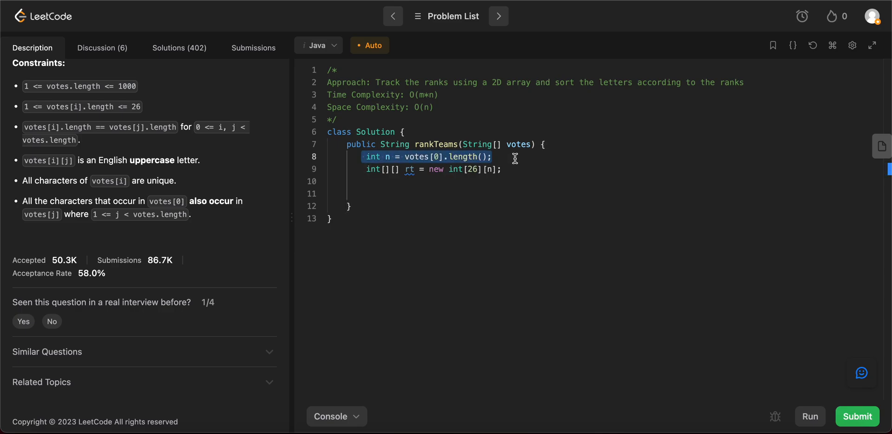
pyautogui.click(505, 169)
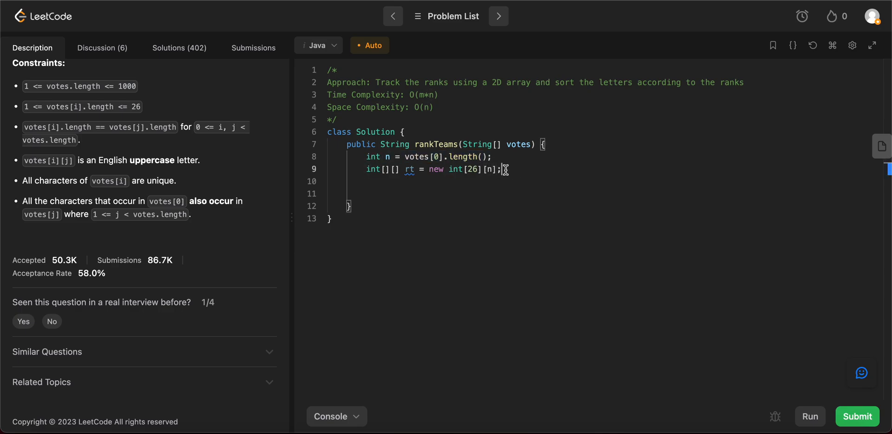
# Write nested for loops over the votes (i) and rank positions (j < n).
pyautogui.write('for9')
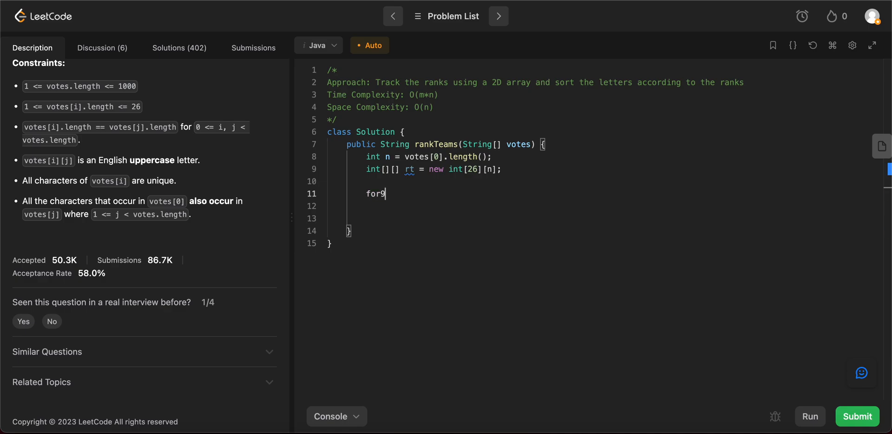
pyautogui.write('(int')
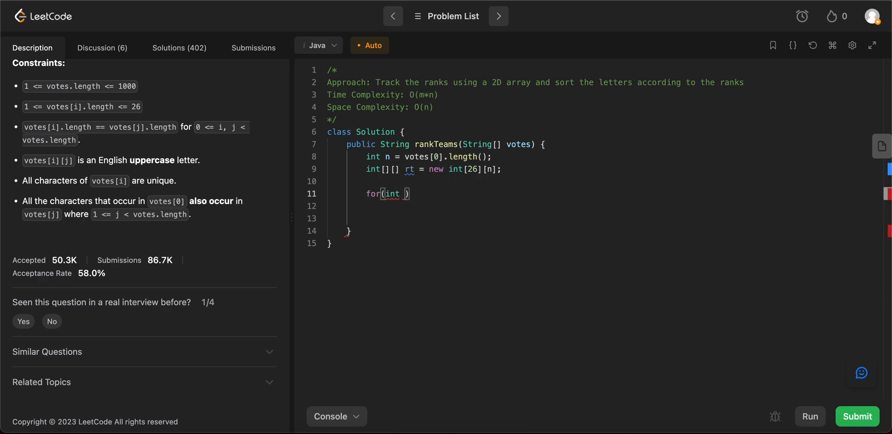
pyautogui.write('i.')
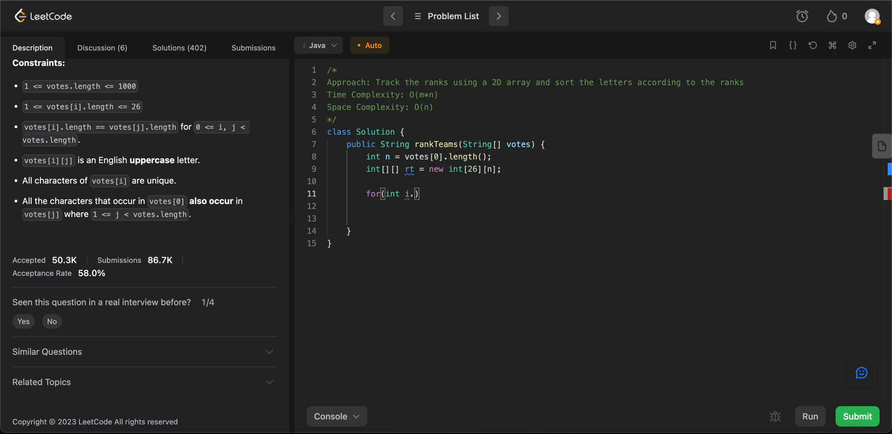
pyautogui.write('= 0; i M')
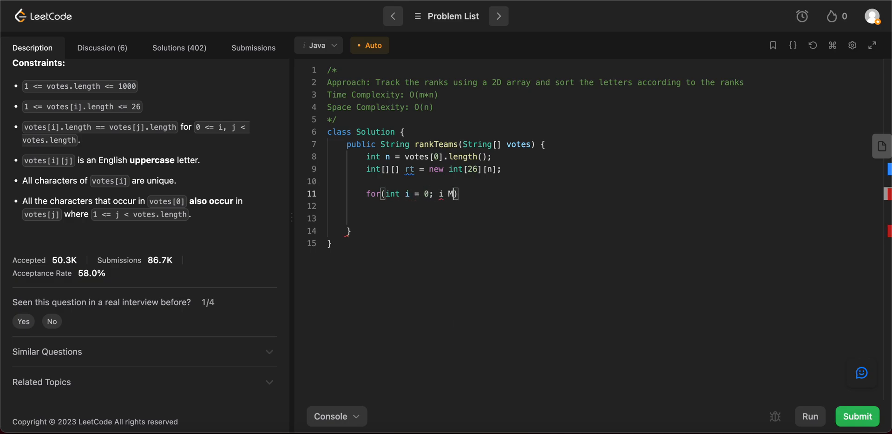
pyautogui.write('< b')
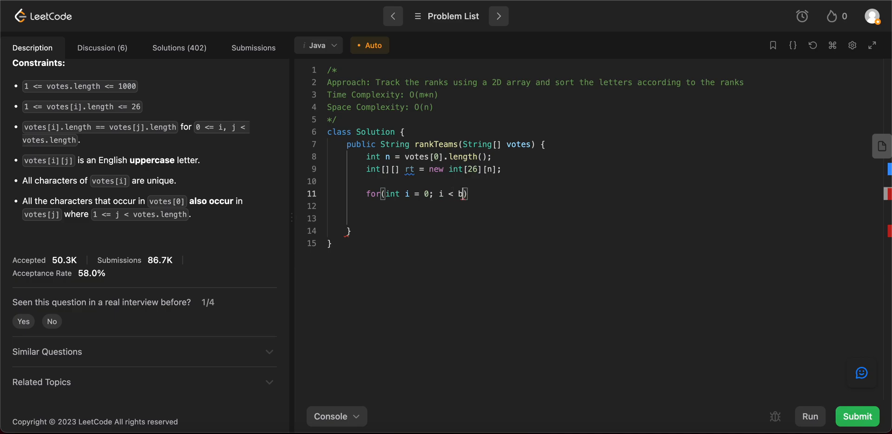
pyautogui.write('otes.length')
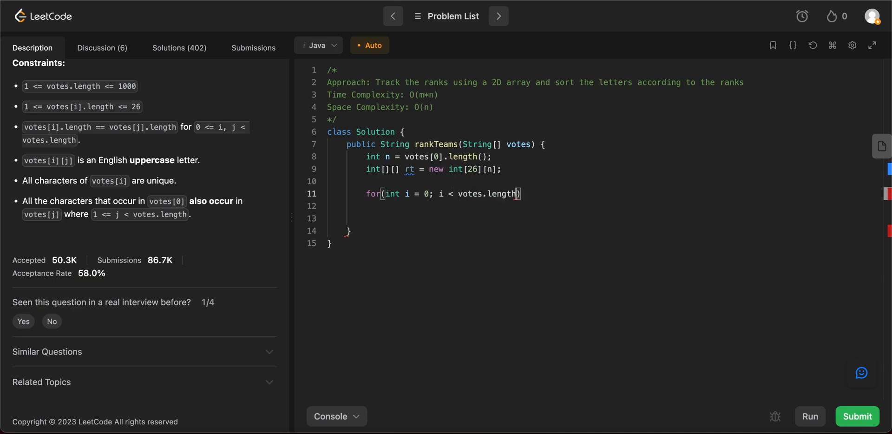
pyautogui.write('; i++')
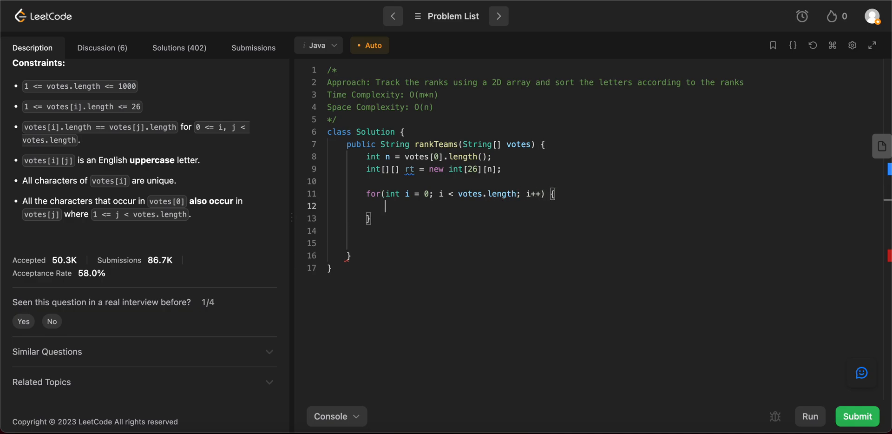
pyautogui.write('for(int j = 0;')
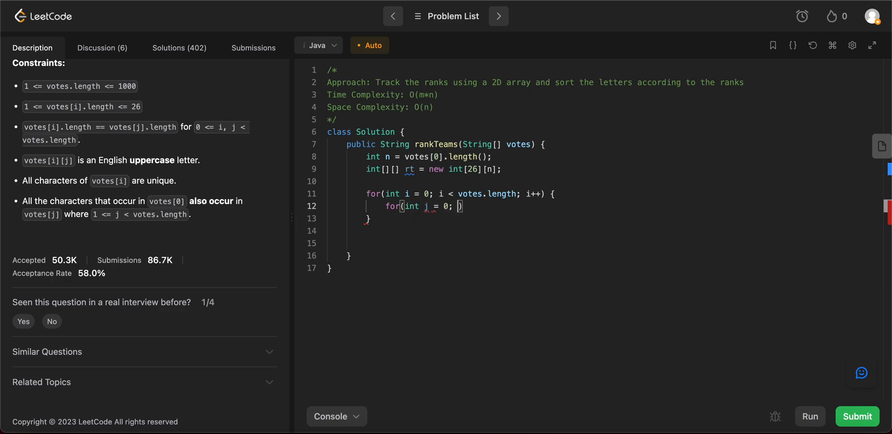
pyautogui.write('<n')
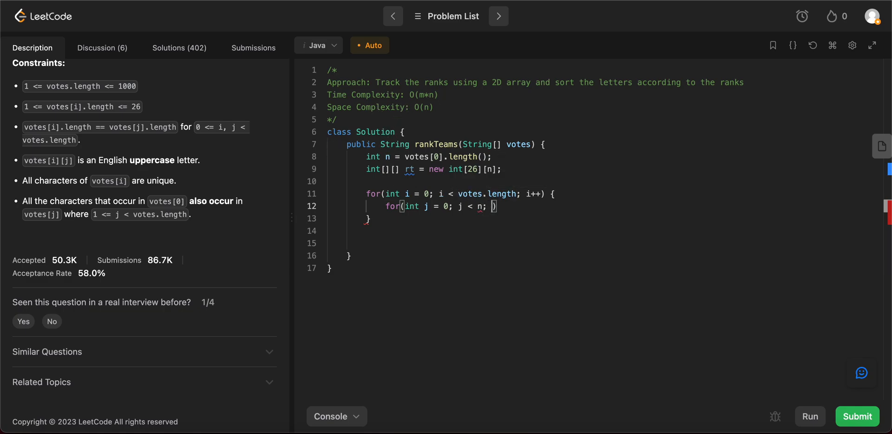
pyautogui.write('++')
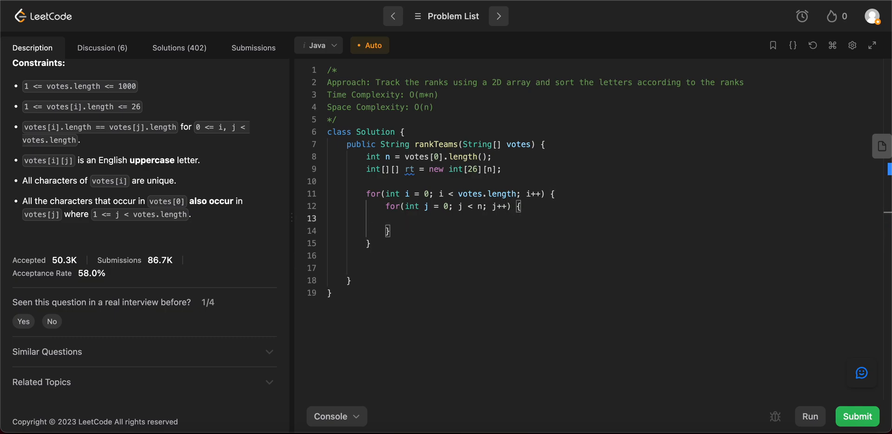
# Read char c = votes[i].charAt(j) and increment rt[c - 'A'][j].
pyautogui.write('char')
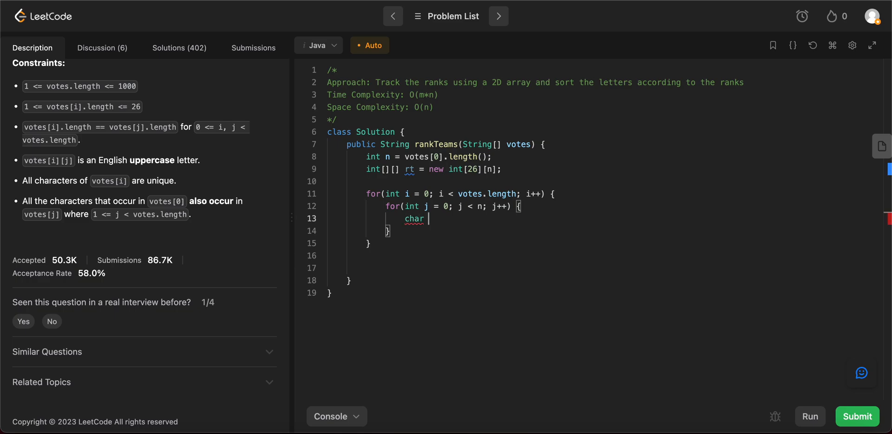
pyautogui.write('c =')
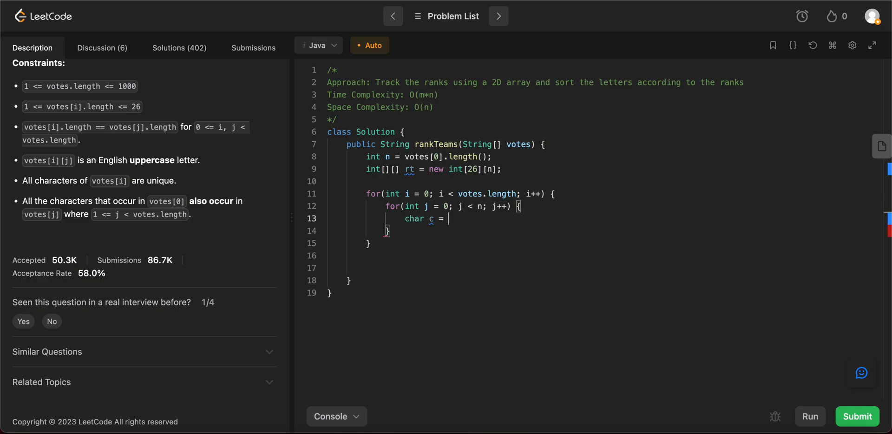
pyautogui.write('vo')
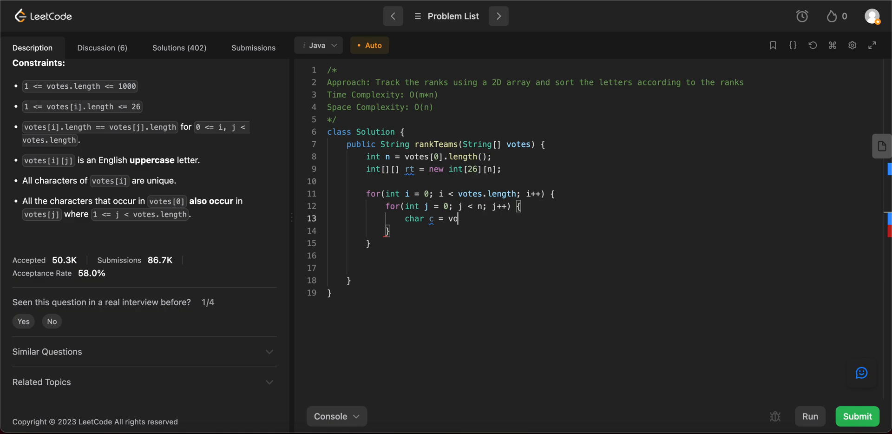
pyautogui.write('tes[]')
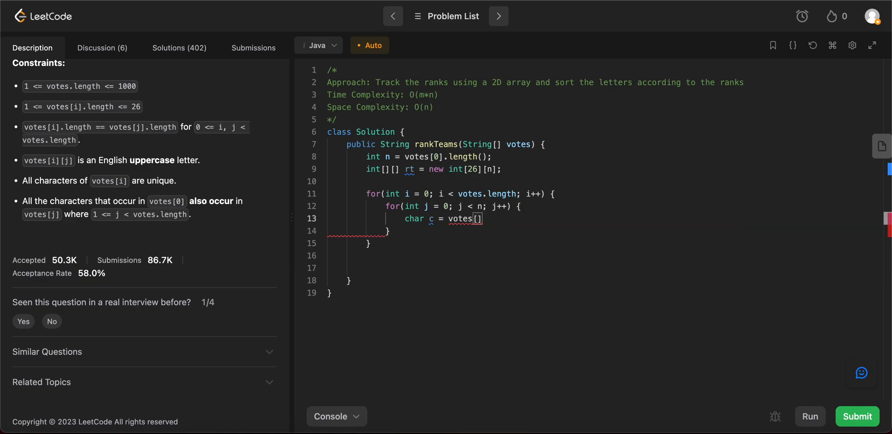
pyautogui.write('i')
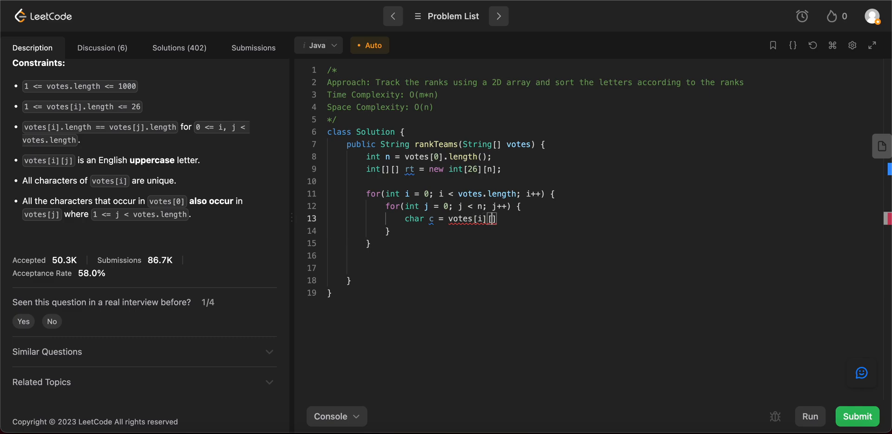
pyautogui.write('j')
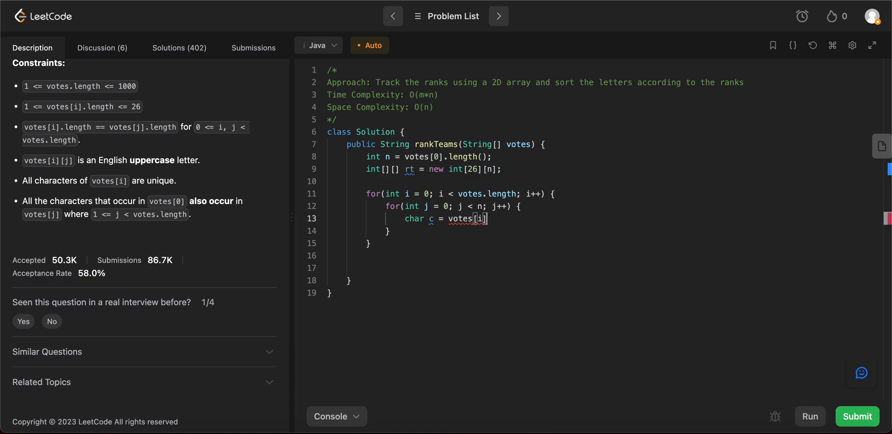
pyautogui.write('.charAt(j);')
pyautogui.write('rt[c - ')
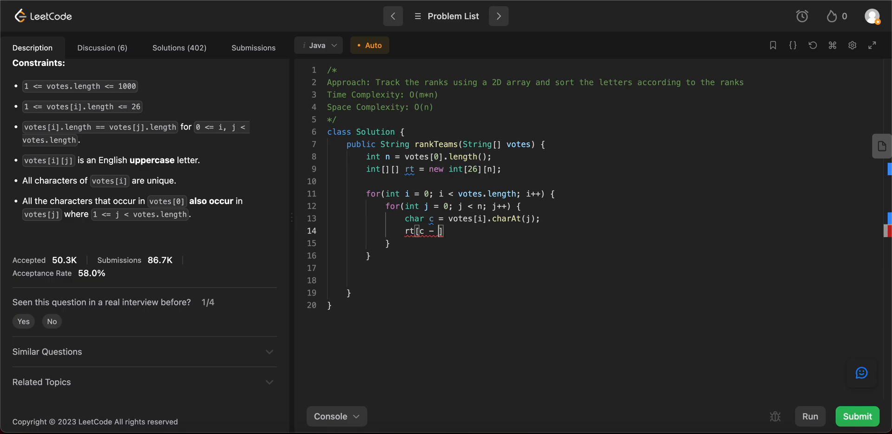
pyautogui.write("'A'")
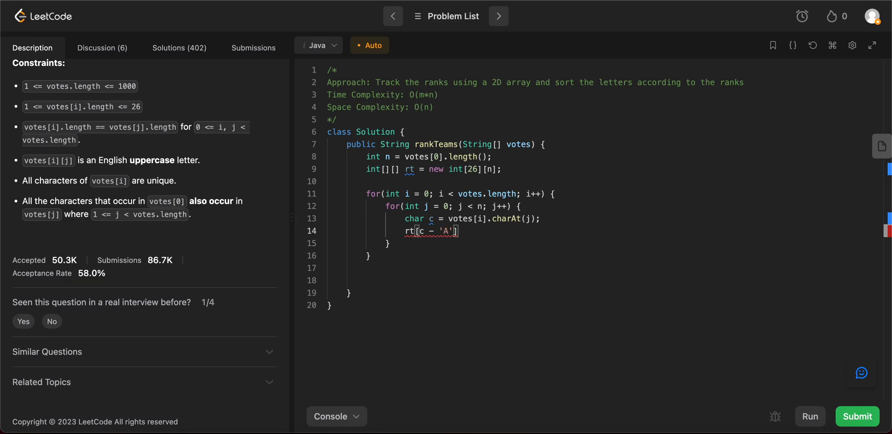
pyautogui.write('[j]++;')
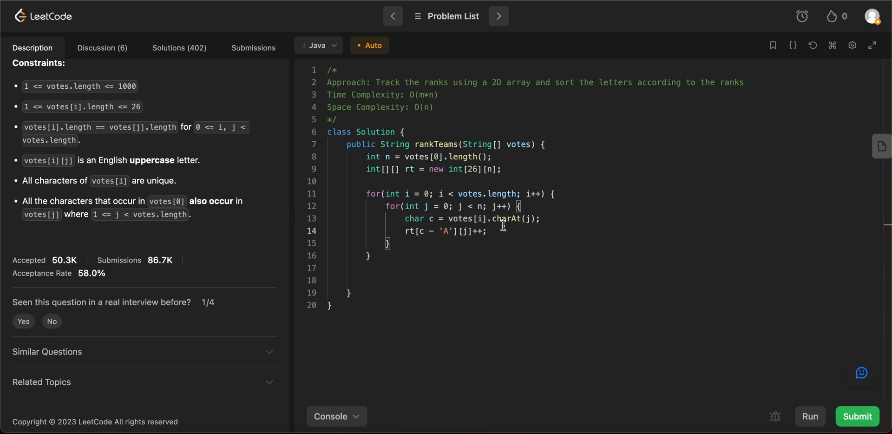
pyautogui.tripleClick(444, 231)
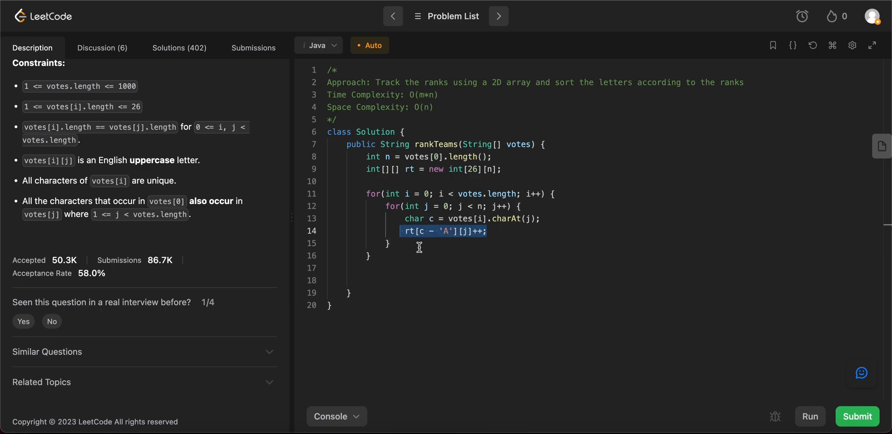
pyautogui.click(412, 231)
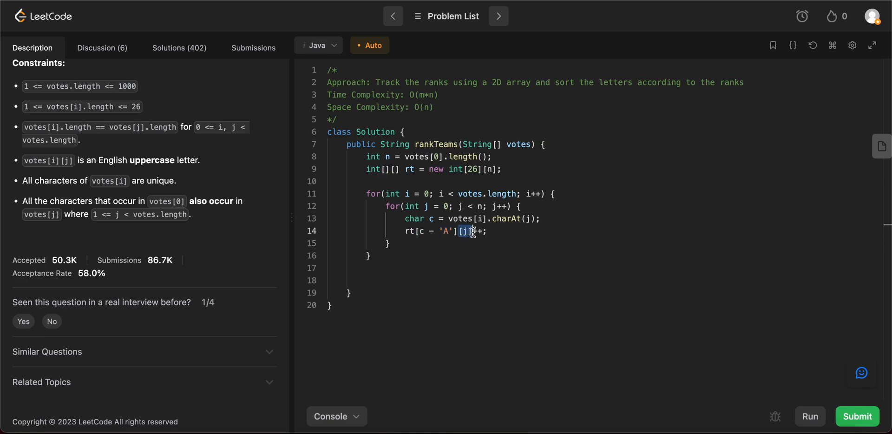
pyautogui.moveTo(475, 238)
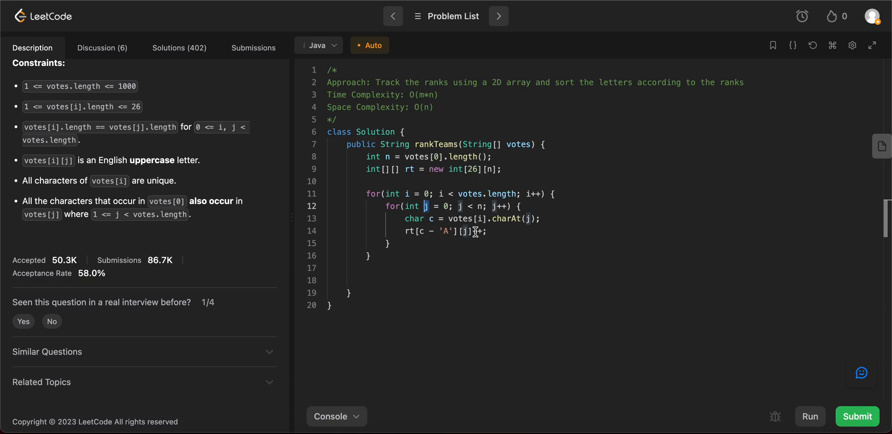
pyautogui.moveTo(501, 231)
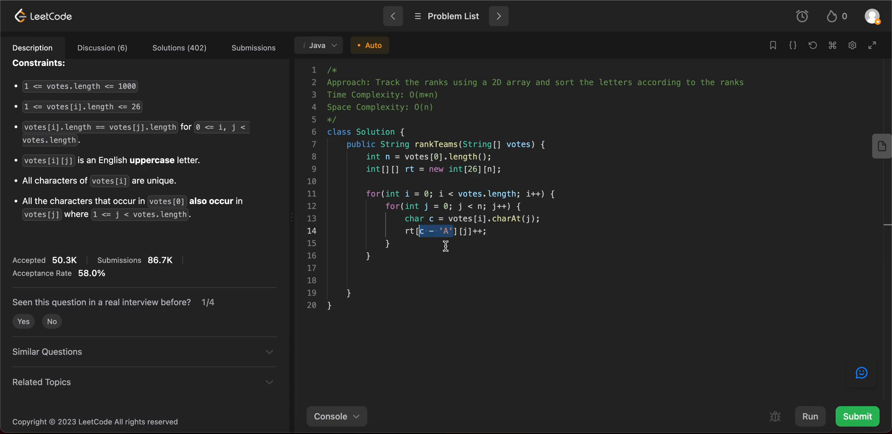
pyautogui.click(434, 107)
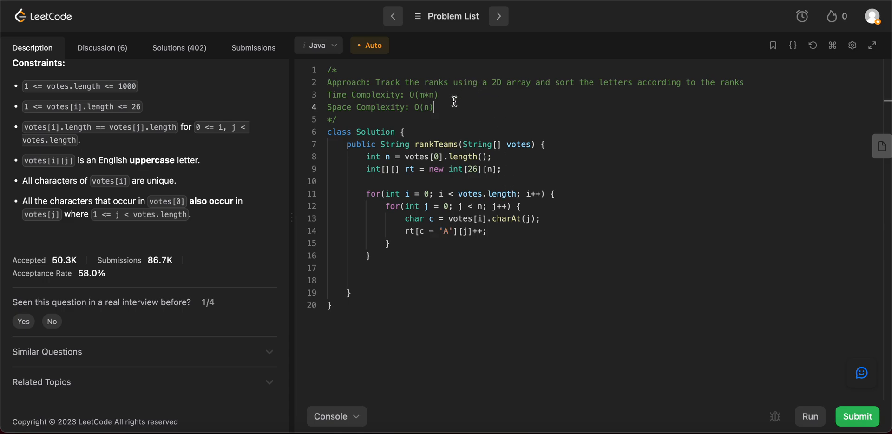
pyautogui.write('ASCII va')
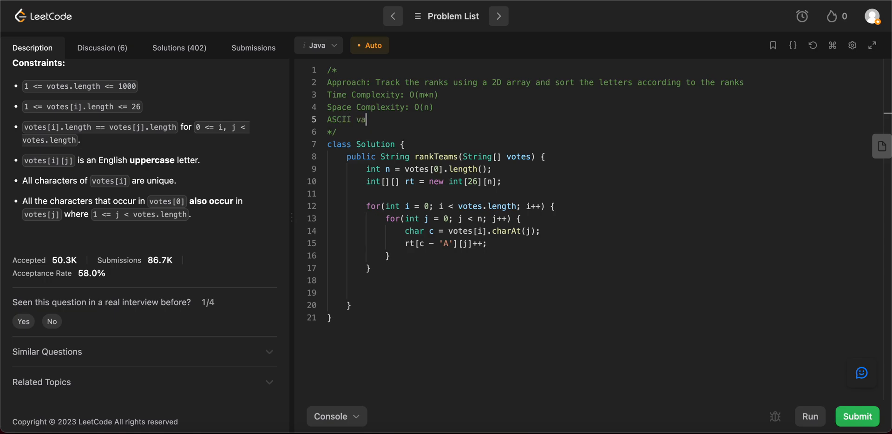
pyautogui.write('lue')
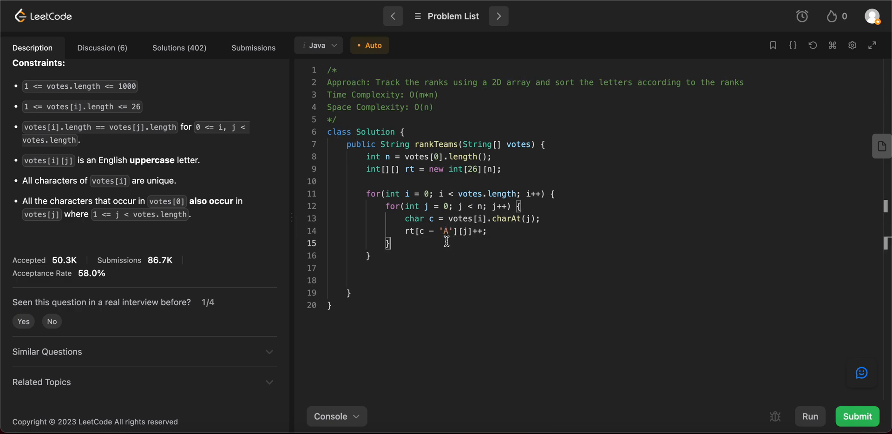
pyautogui.moveTo(466, 168)
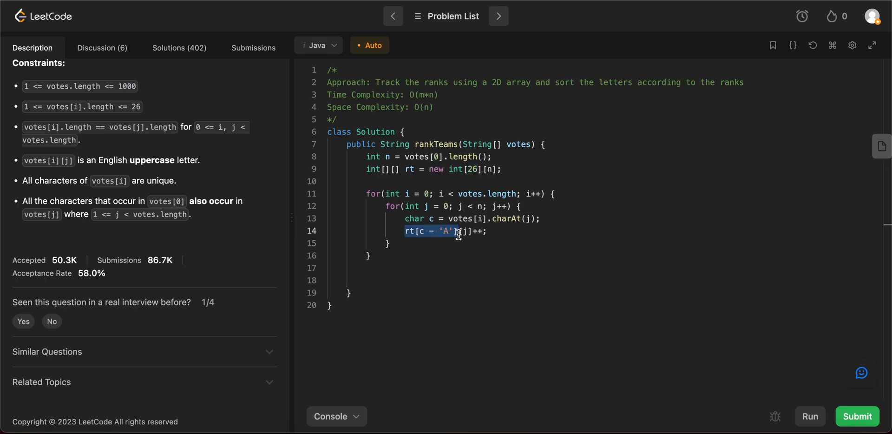
pyautogui.click(451, 243)
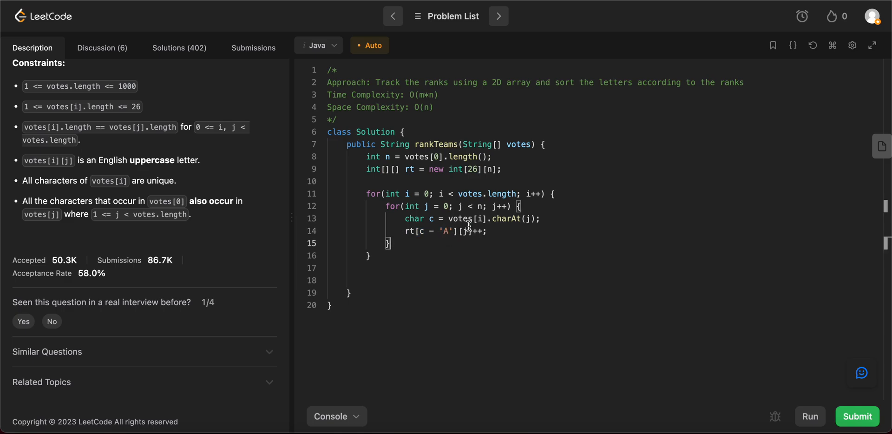
pyautogui.moveTo(408, 247)
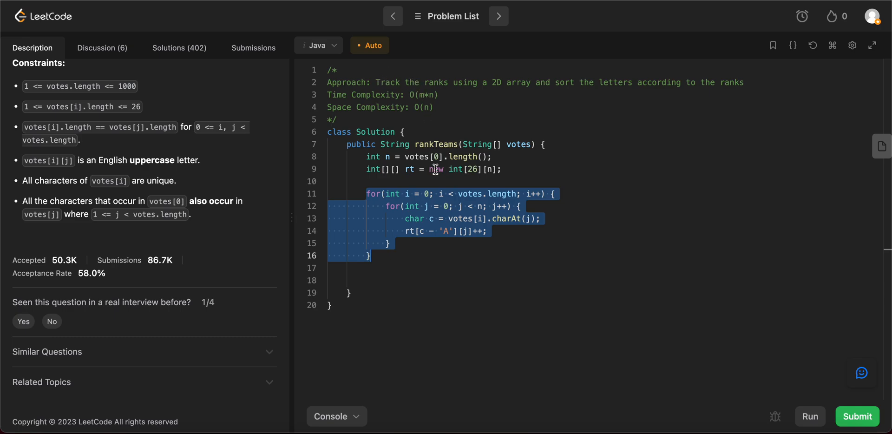
pyautogui.click(385, 258)
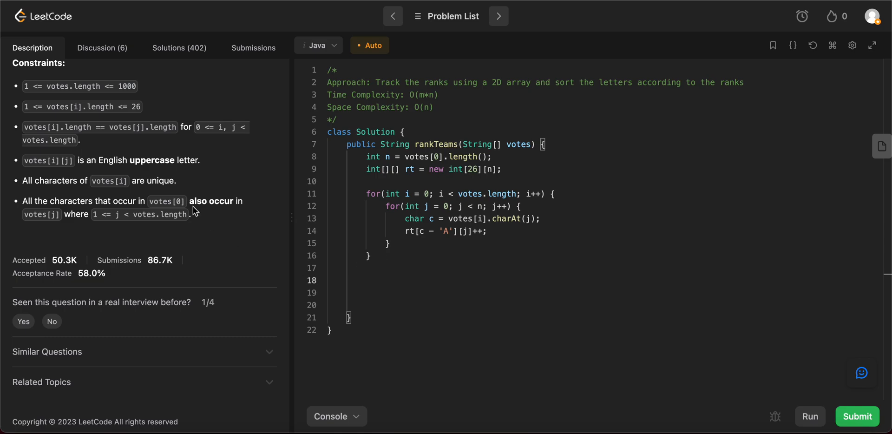
# Scroll the description and highlight the team ordering and tie-break rules.
pyautogui.scroll(3)
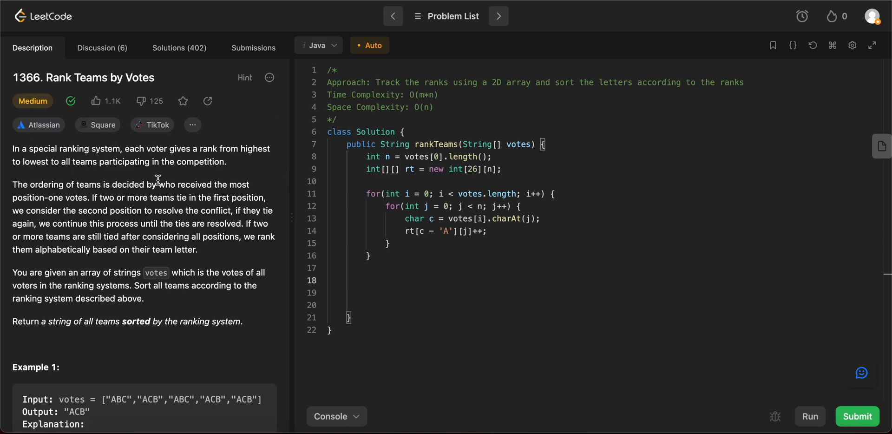
pyautogui.moveTo(132, 188)
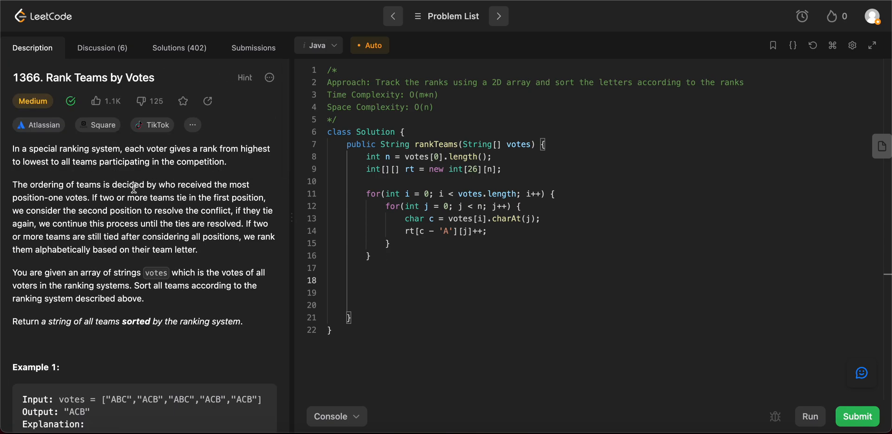
pyautogui.moveTo(93, 182)
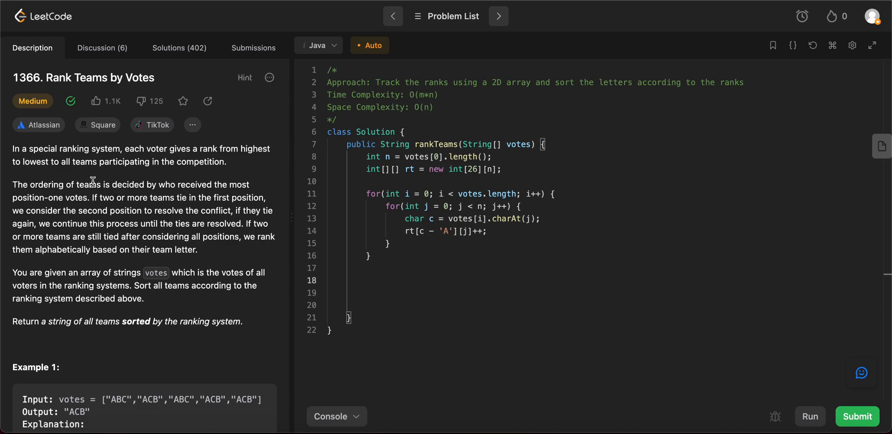
pyautogui.moveTo(88, 195)
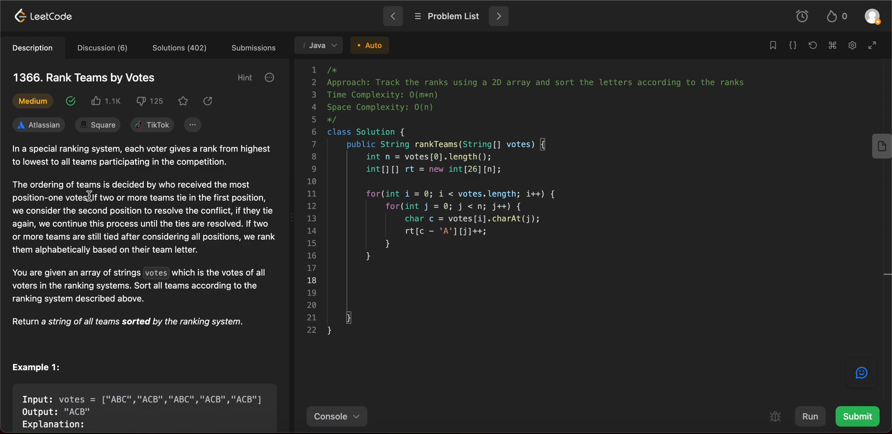
pyautogui.moveTo(144, 263)
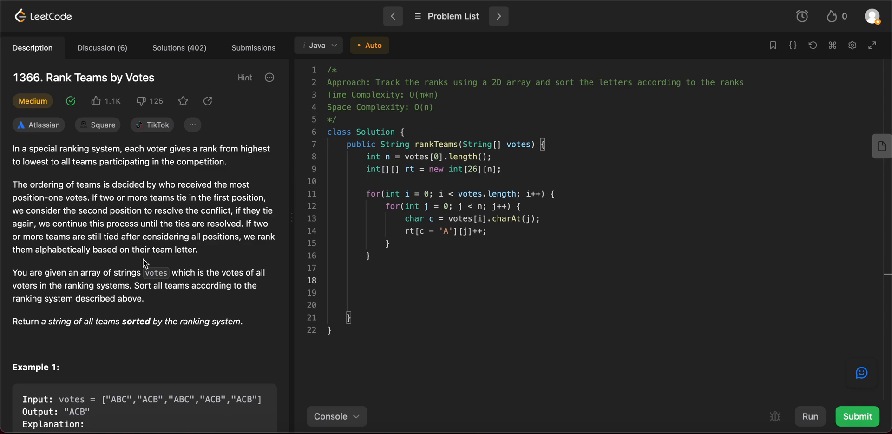
pyautogui.scroll(-3)
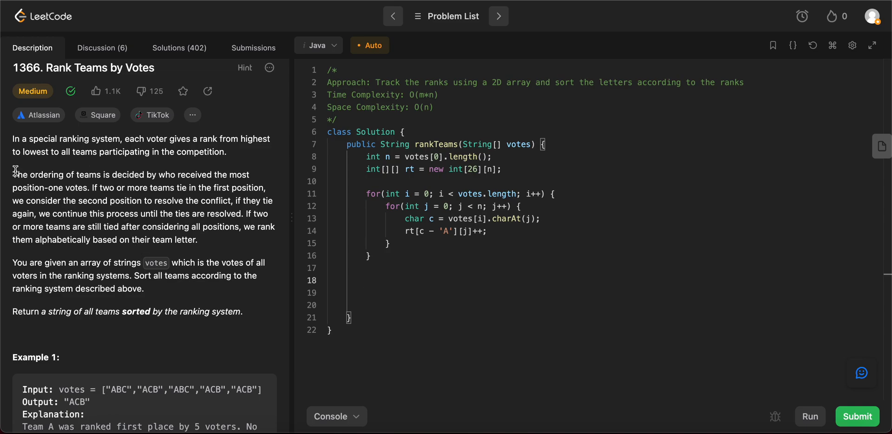
pyautogui.moveTo(12, 174); pyautogui.dragTo(198, 239)
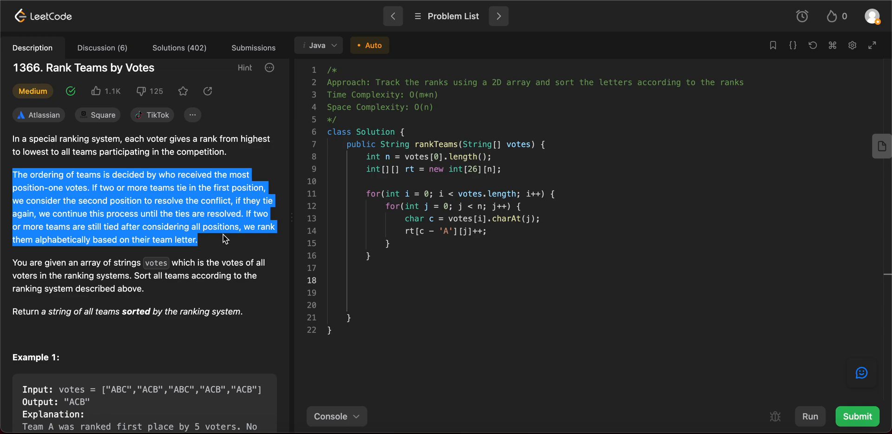
pyautogui.moveTo(95, 186)
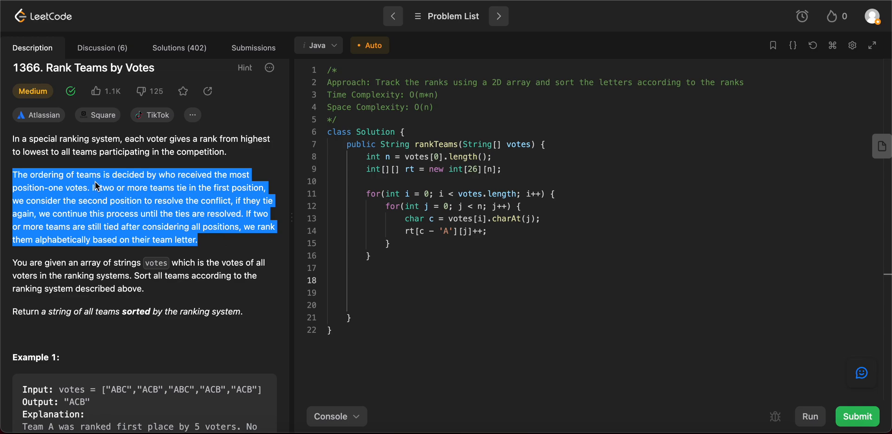
pyautogui.moveTo(97, 207)
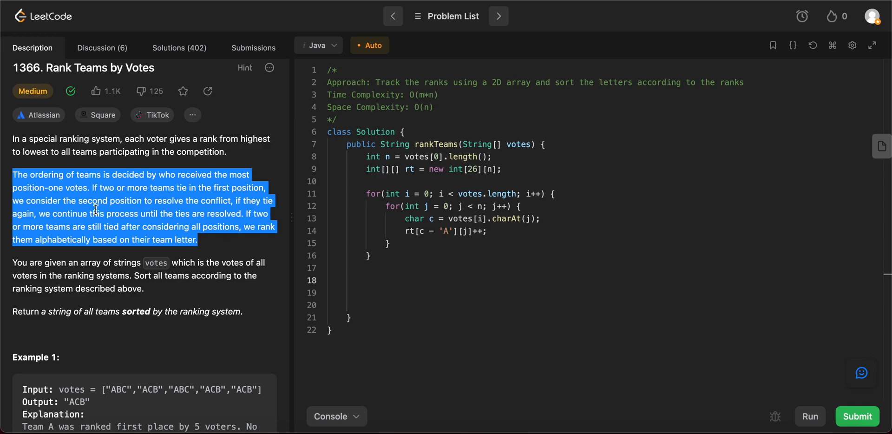
pyautogui.moveTo(206, 214)
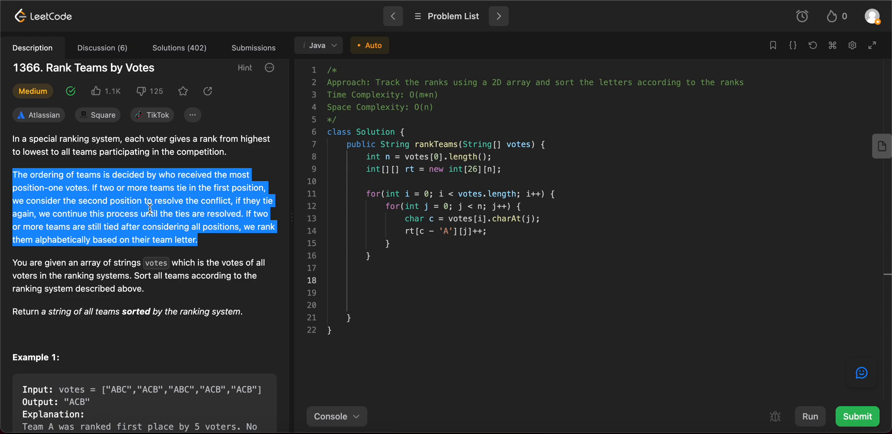
pyautogui.moveTo(109, 225)
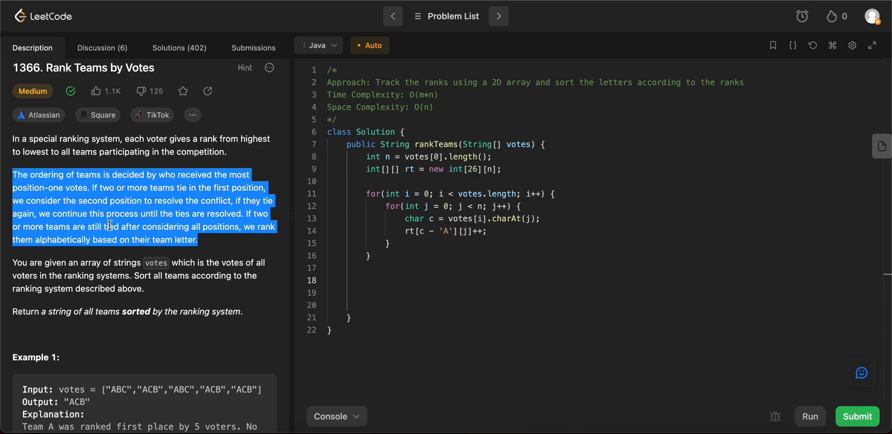
pyautogui.moveTo(213, 226)
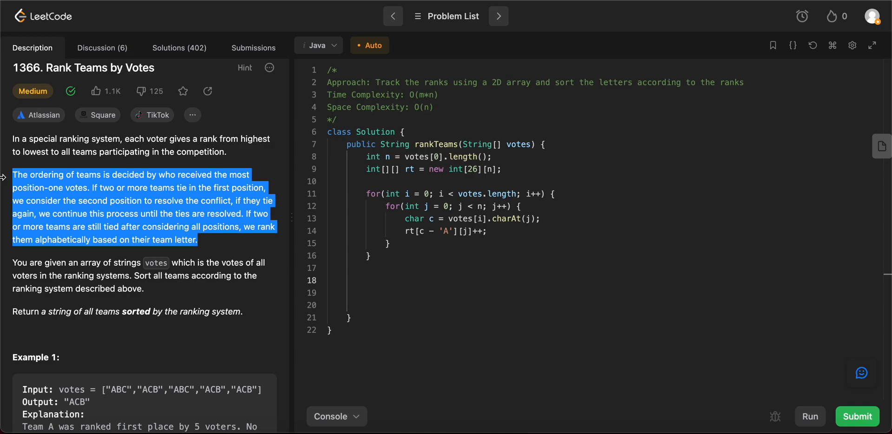
pyautogui.moveTo(380, 258)
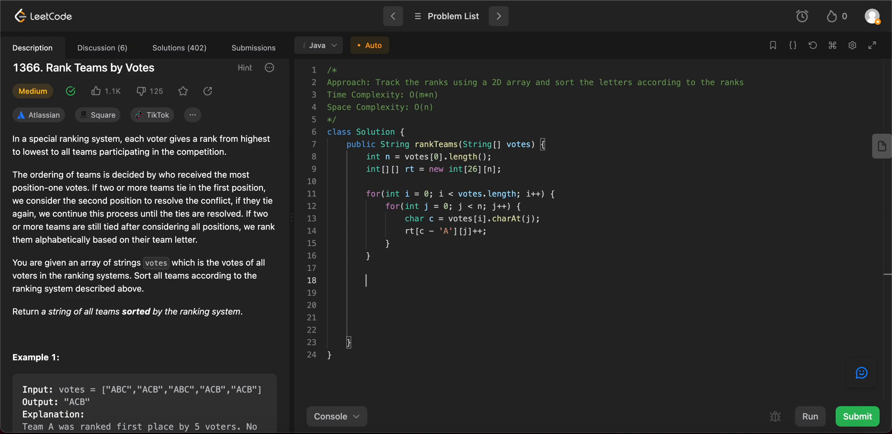
# Add an Arrays.sort call and declare Character[] tmp = new Character[n].
pyautogui.write('Arrays')
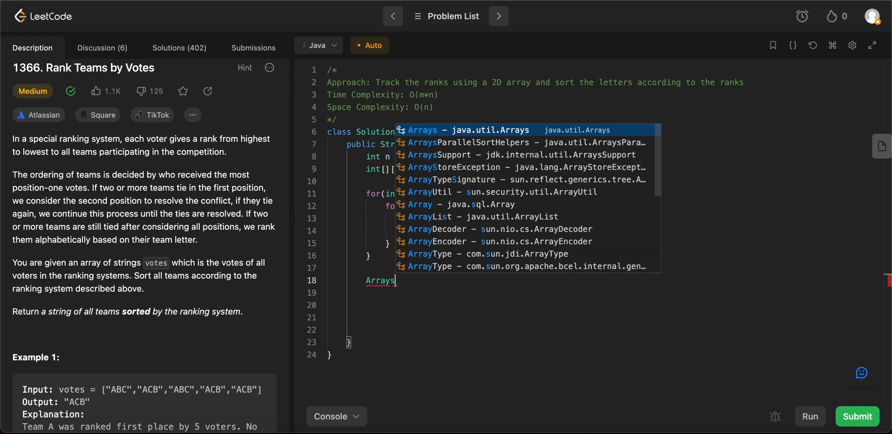
pyautogui.write('.sort();')
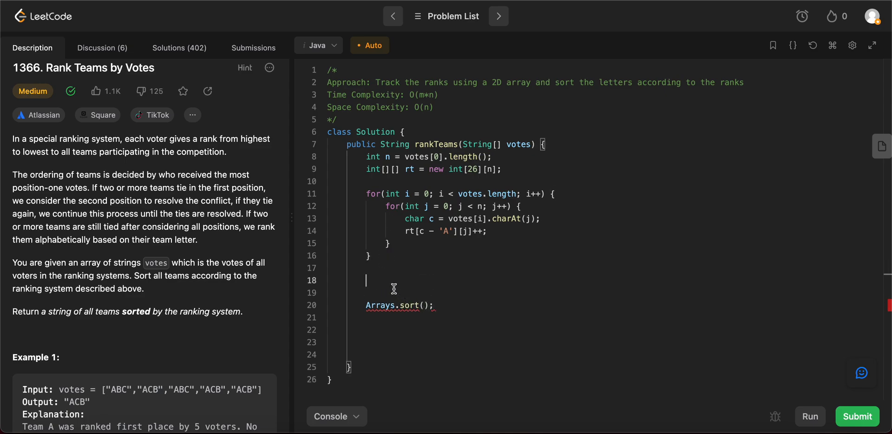
pyautogui.moveTo(389, 292)
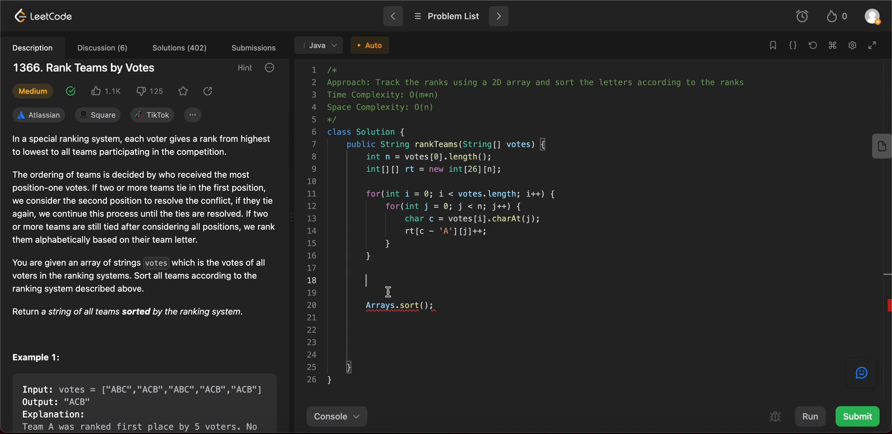
pyautogui.write('ca')
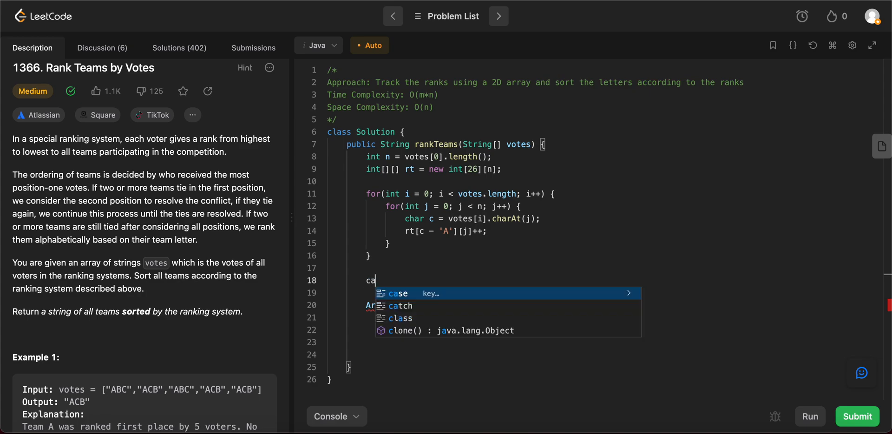
pyautogui.press('Backspace')
pyautogui.write('Character[] t')
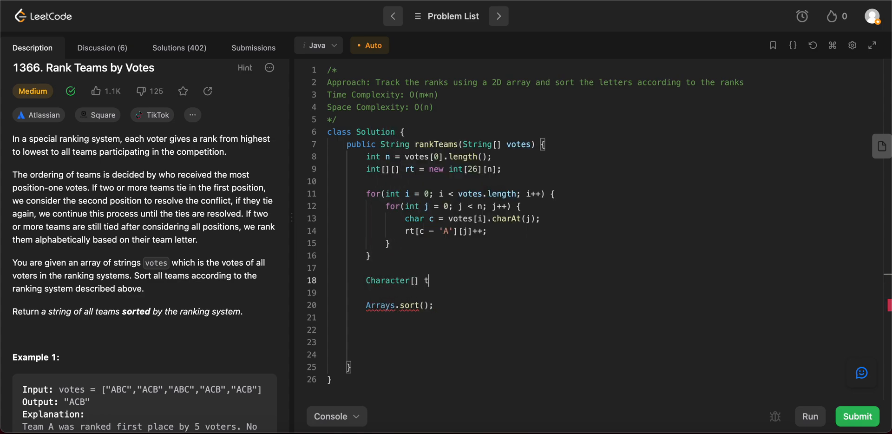
pyautogui.write('mp = new C')
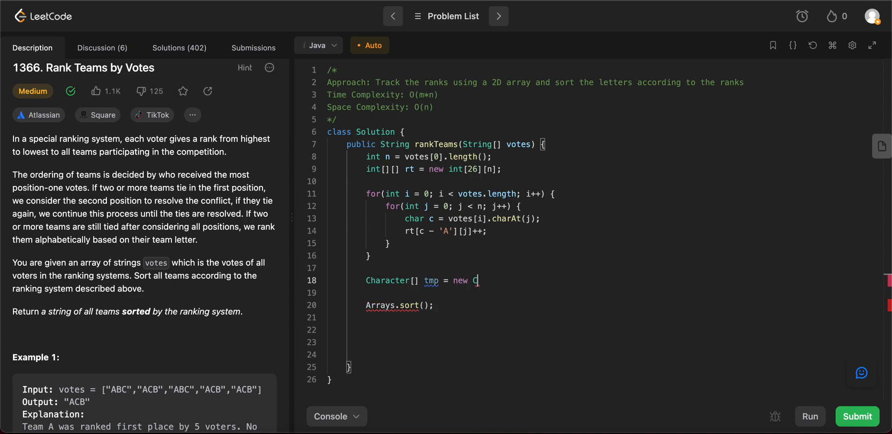
pyautogui.write('haracter[n];')
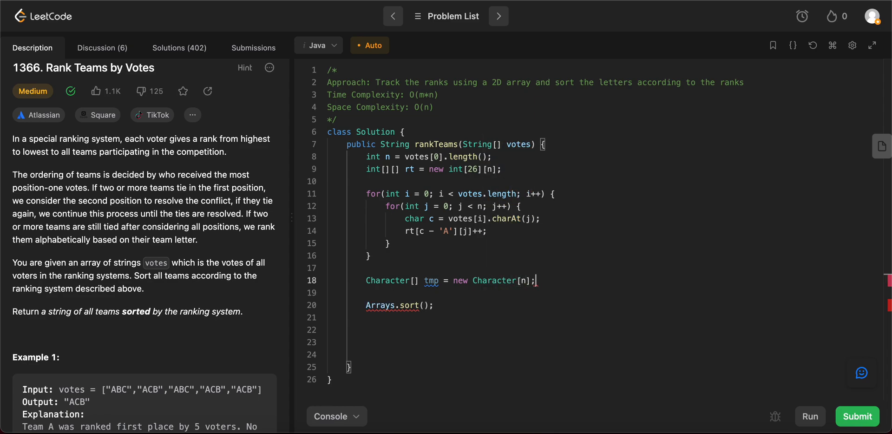
# Fill tmp in a loop with tmp[i] = votes[0].charAt(i).
pyautogui.press('Enter')
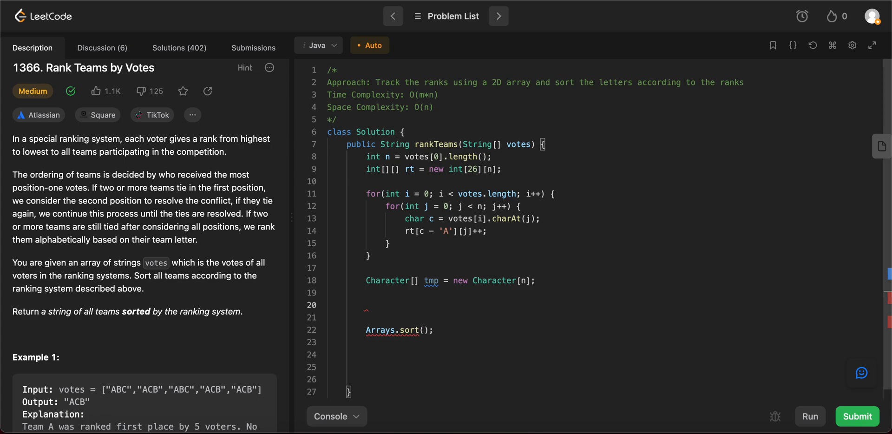
pyautogui.write('for(int o')
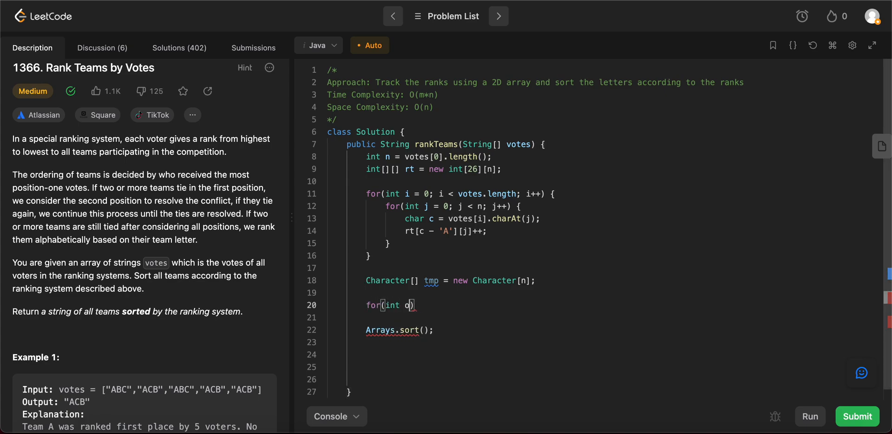
pyautogui.write('= 0; i M')
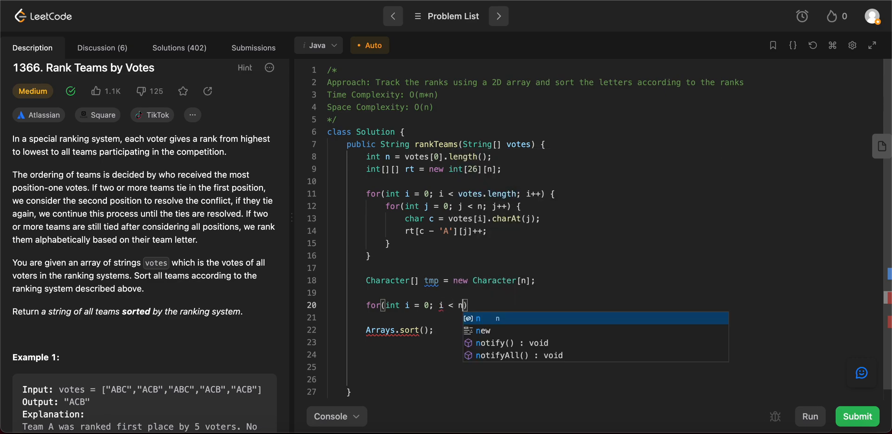
pyautogui.write('; i++)')
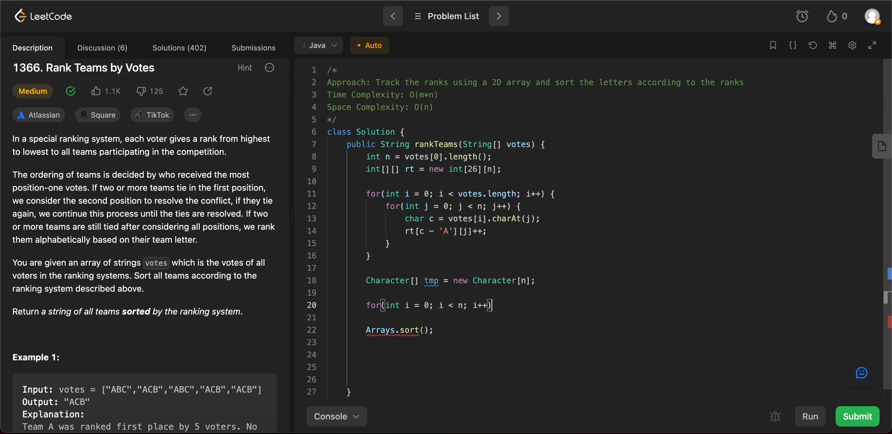
pyautogui.press('Enter')
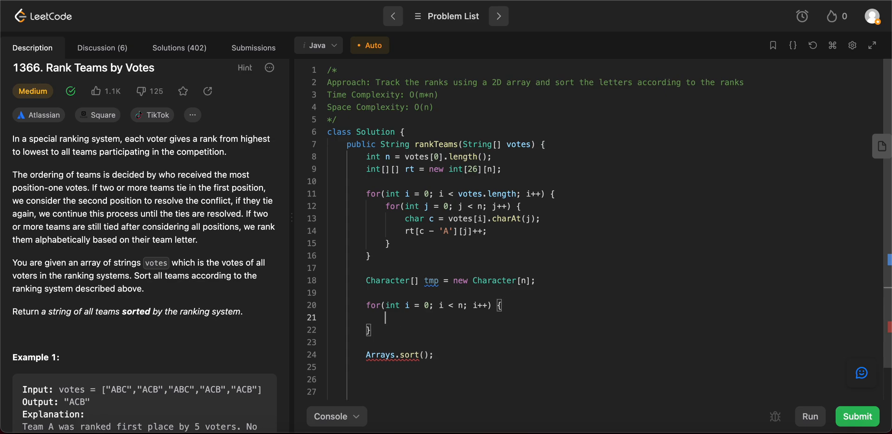
pyautogui.write('tmp[i]')
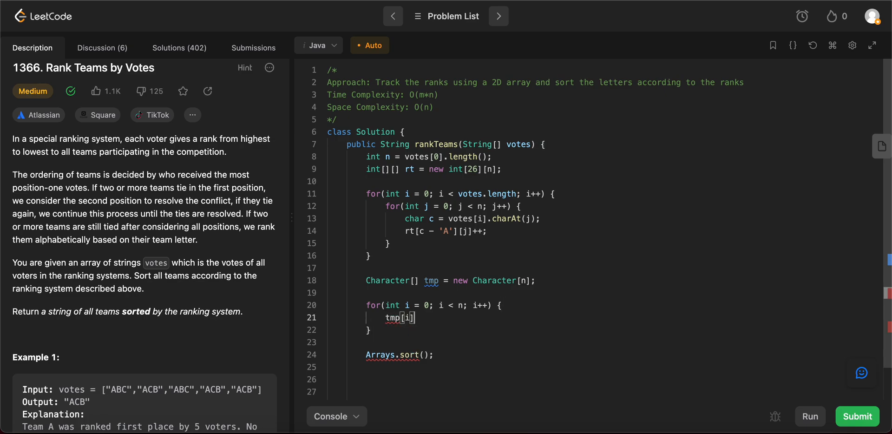
pyautogui.write('= votes[0')
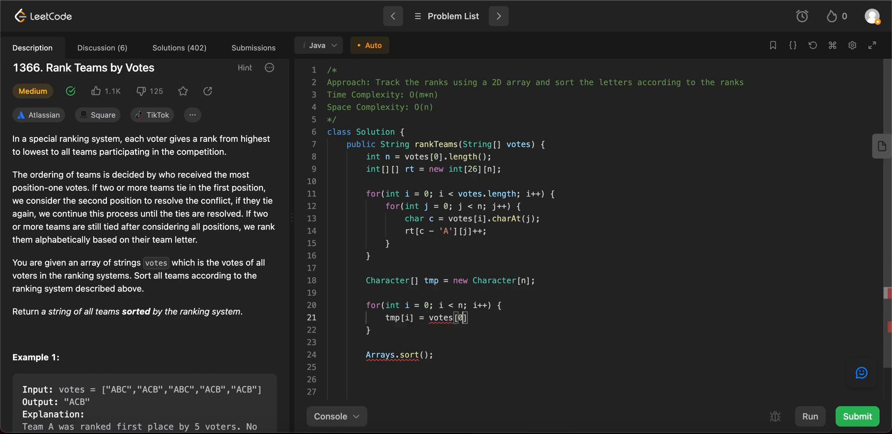
pyautogui.write('.charAt()')
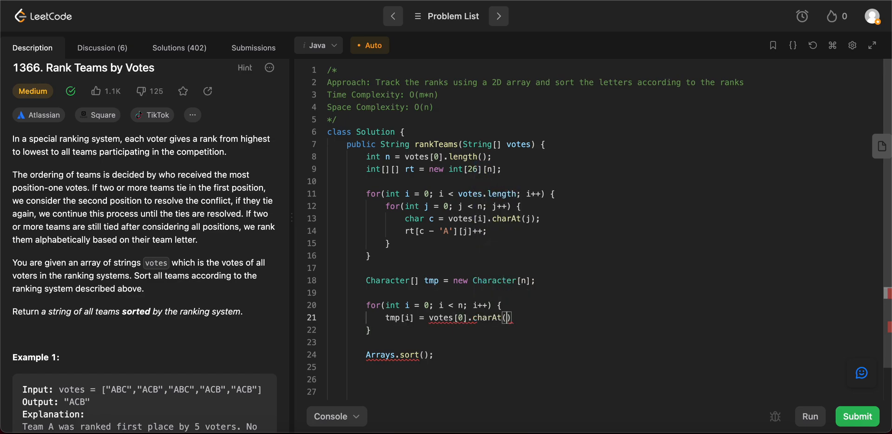
pyautogui.write('i);')
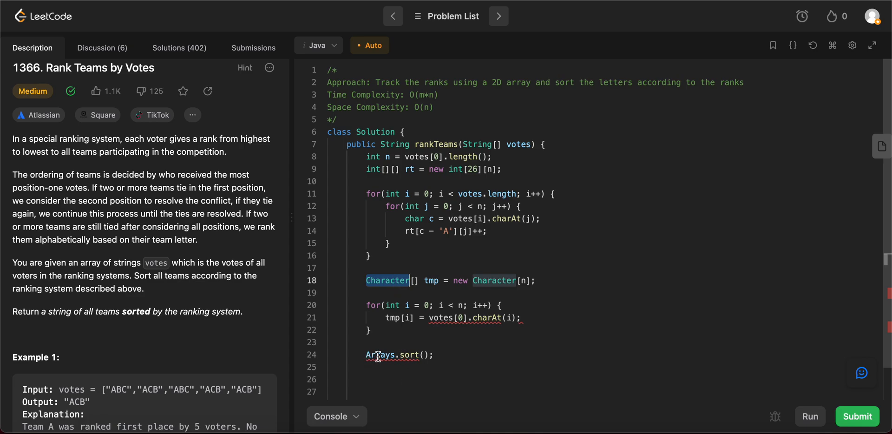
pyautogui.moveTo(405, 355)
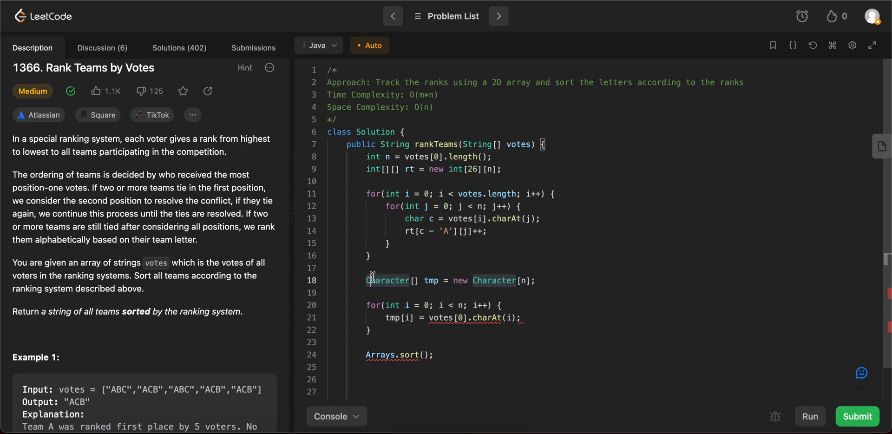
pyautogui.moveTo(376, 268)
pyautogui.write('//')
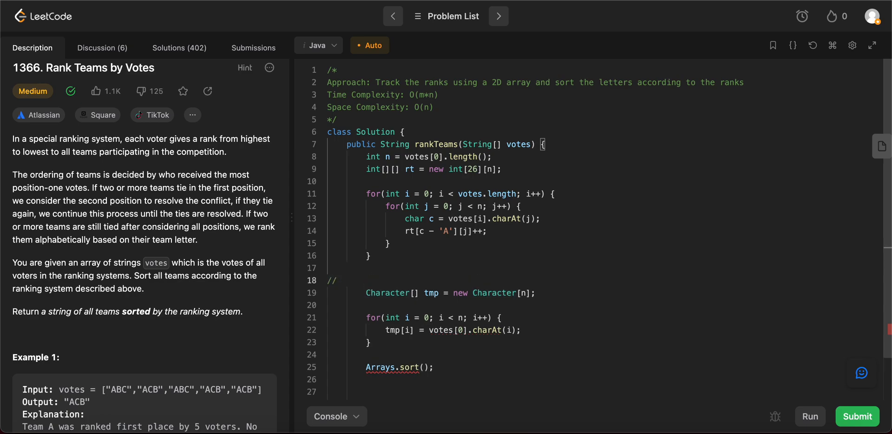
pyautogui.write('char a&&')
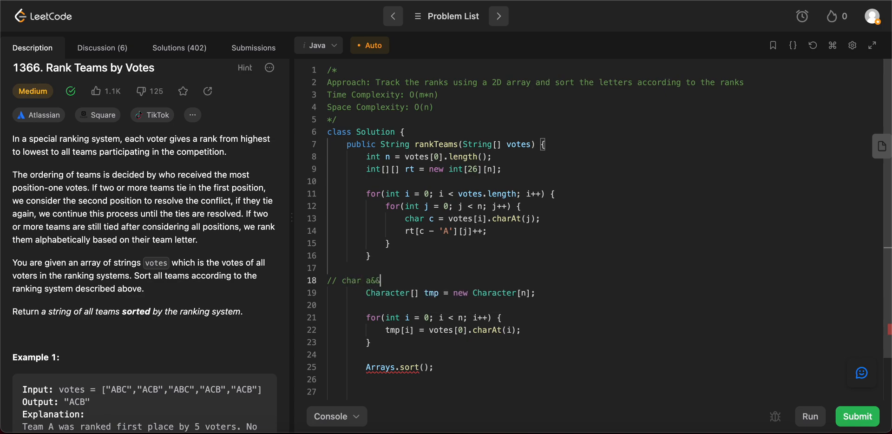
pyautogui.write('Character')
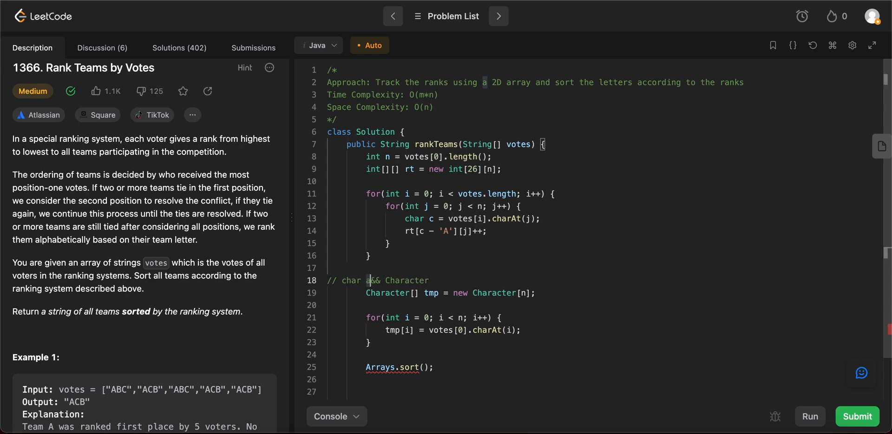
pyautogui.doubleClick(404, 280)
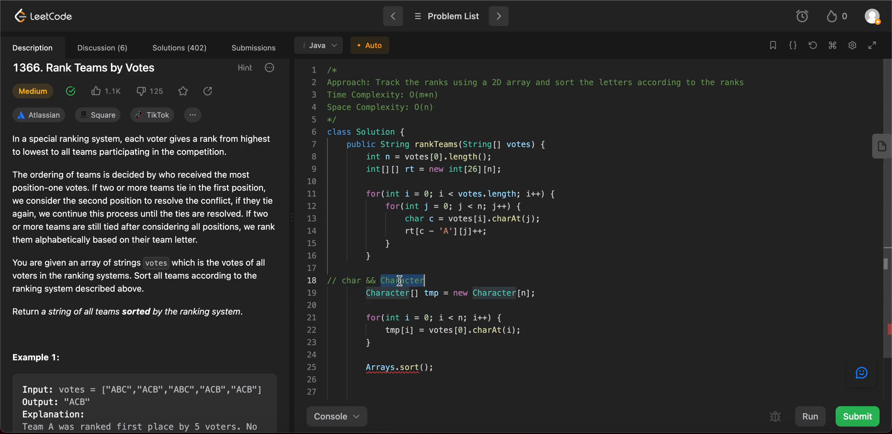
pyautogui.moveTo(446, 277)
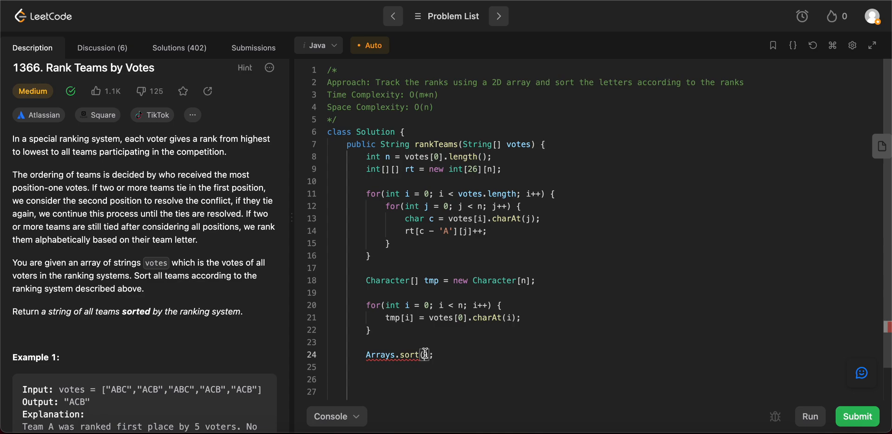
# Pass tmp and a lambda (a, b) to Arrays.sort, looping over rank positions.
pyautogui.write('tmp,')
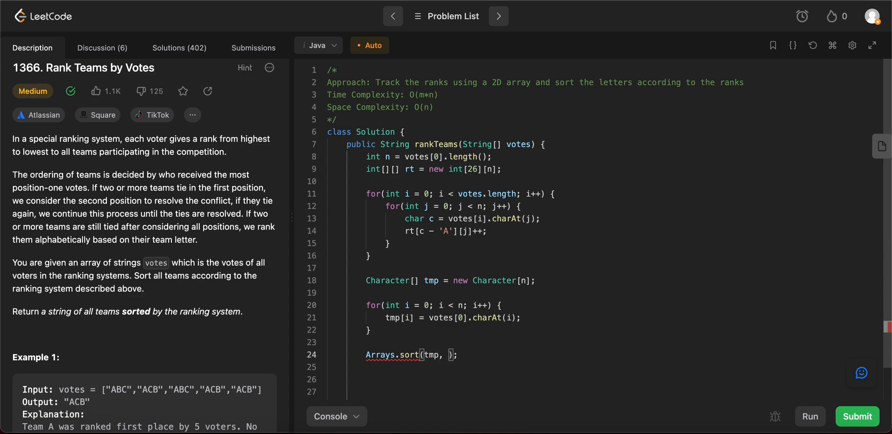
pyautogui.write('()')
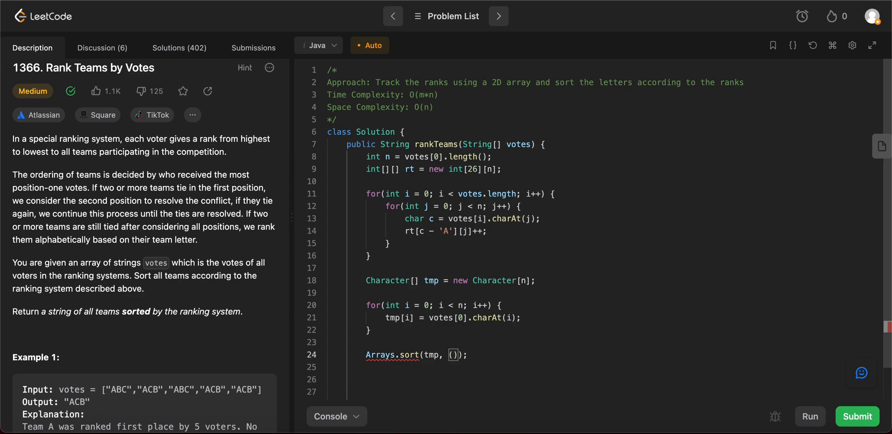
pyautogui.write('a')
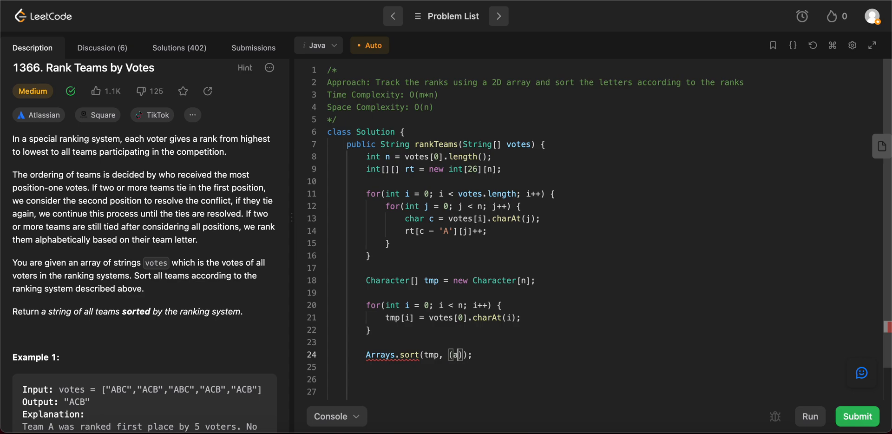
pyautogui.write(', b')
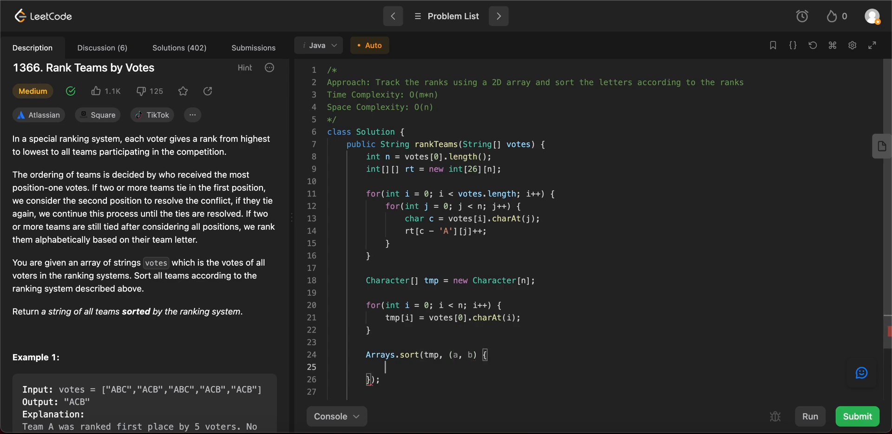
pyautogui.write('for9int )')
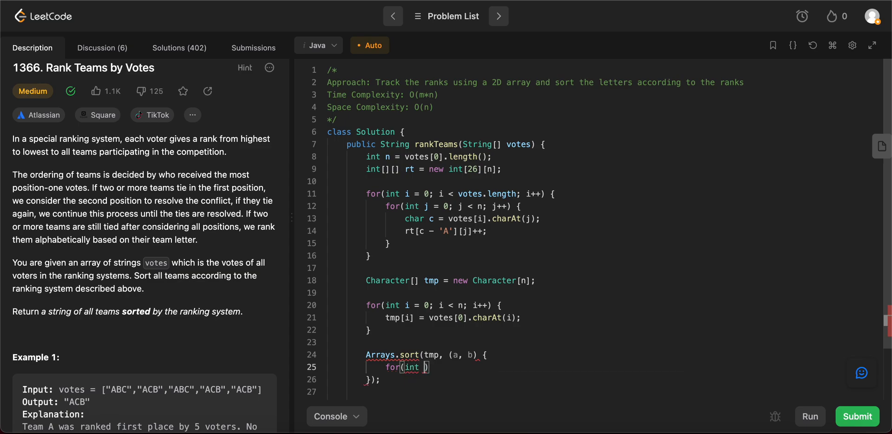
pyautogui.write('i = 0; i <')
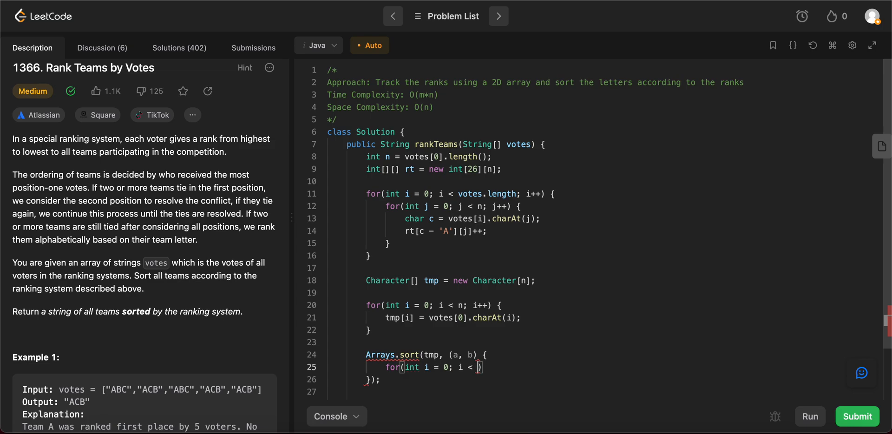
pyautogui.write('; i++')
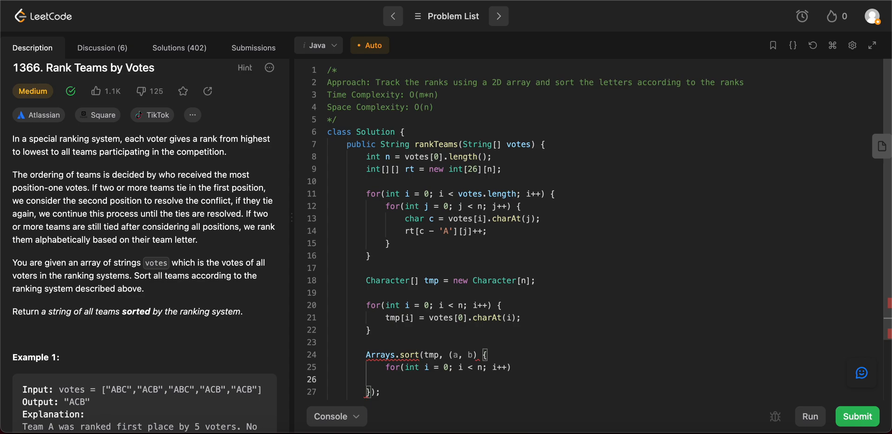
# Return the rt count difference when counts differ, otherwise return a - b.
pyautogui.click(404, 379)
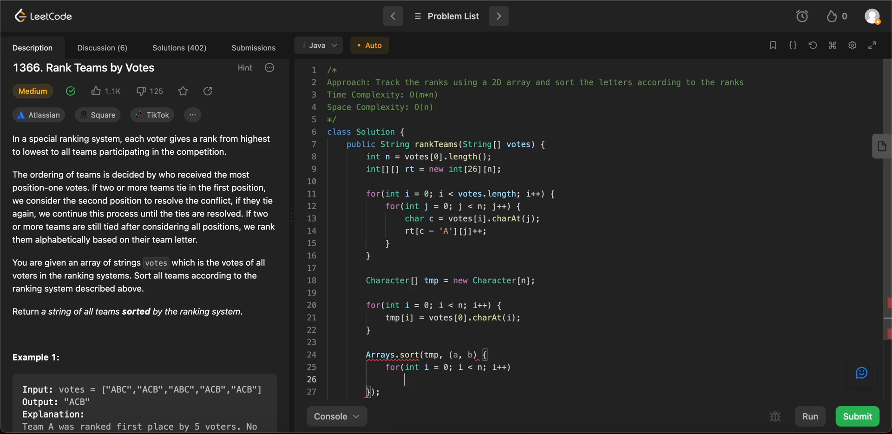
pyautogui.write('if()')
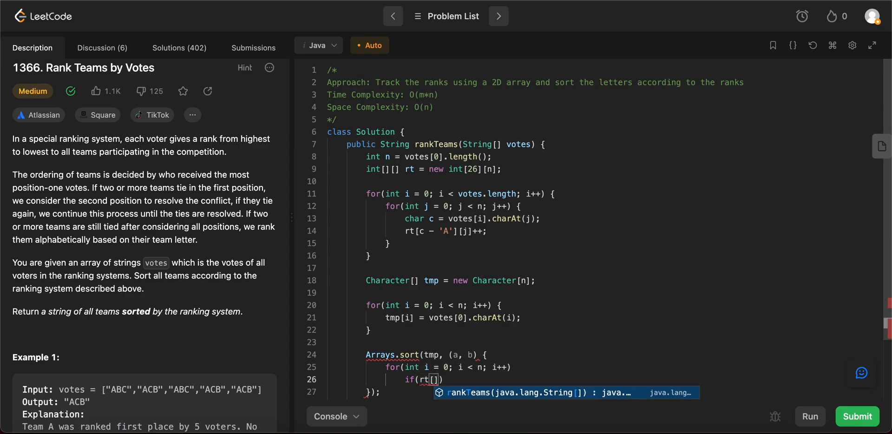
pyautogui.write('a -')
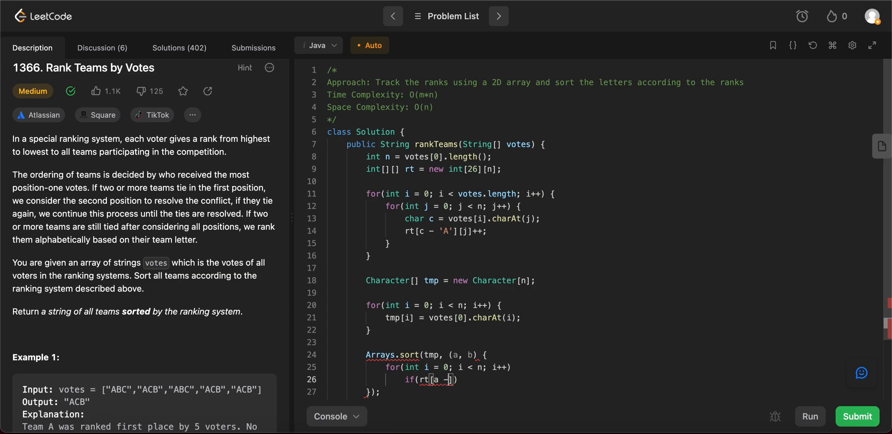
pyautogui.write("'A'")
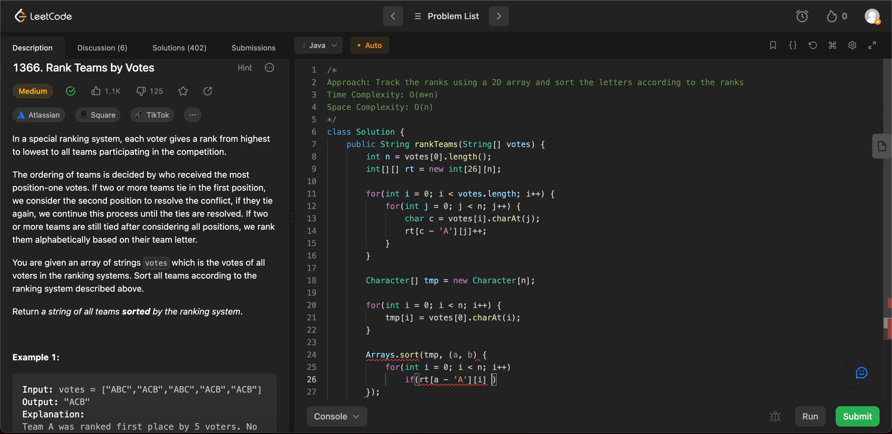
pyautogui.write("!= rt[b - 'A'][i")
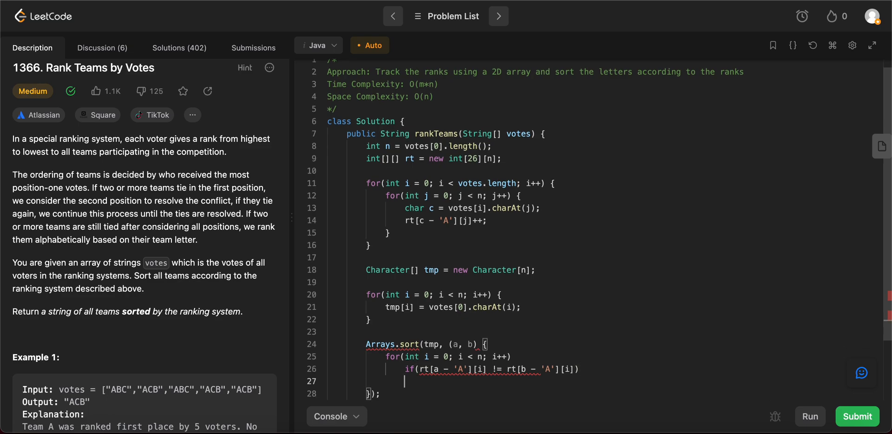
pyautogui.write("return rt[b - 'A'][i] -")
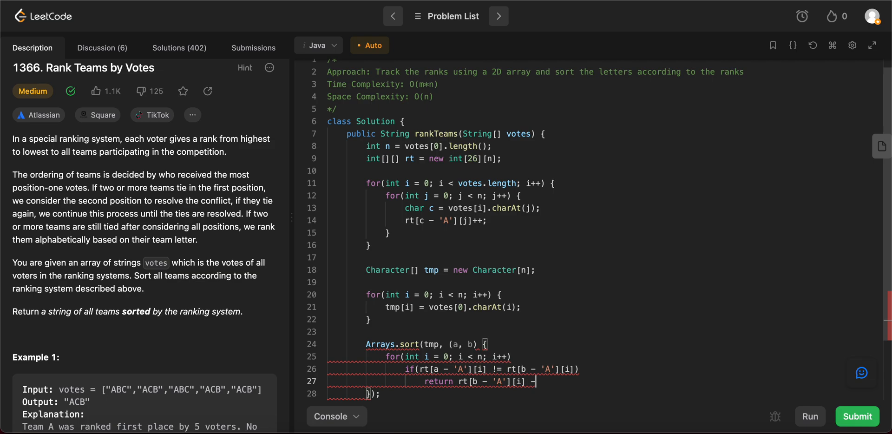
pyautogui.write('rt[a')
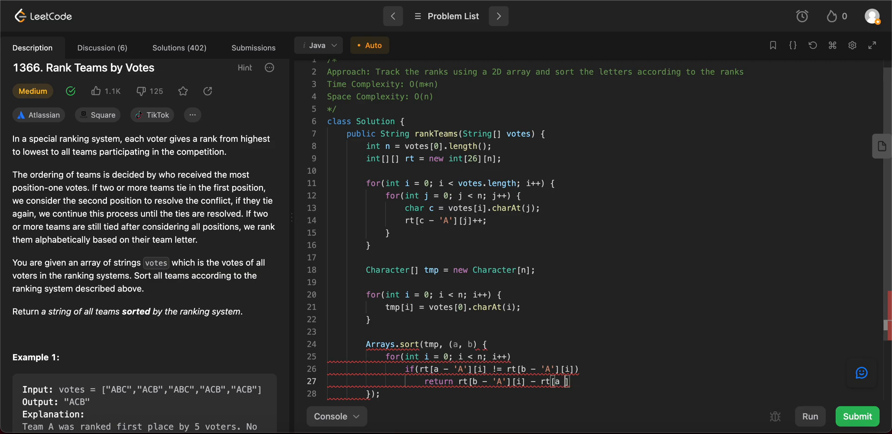
pyautogui.write("- 'A'")
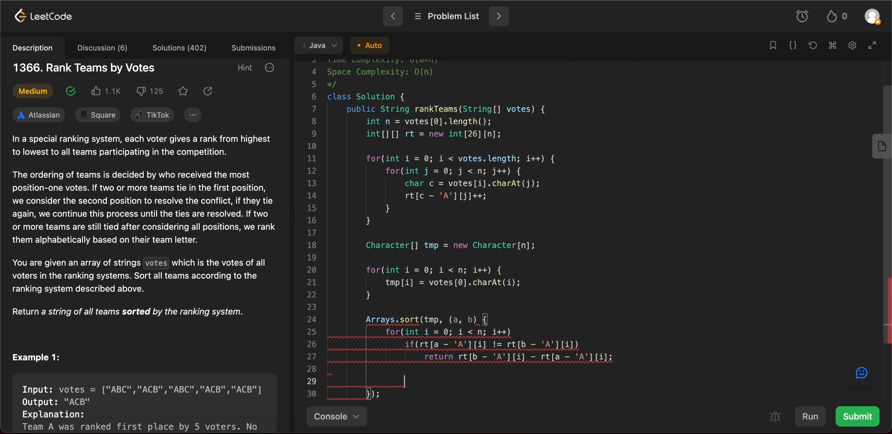
pyautogui.write('return a')
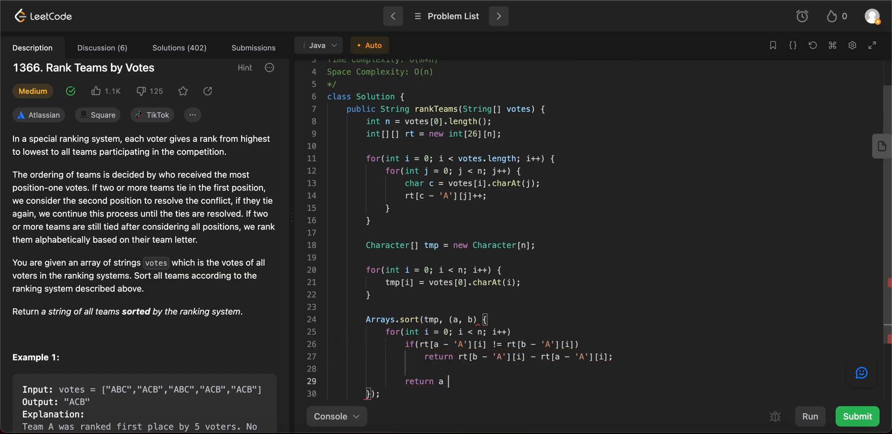
pyautogui.write('- b;')
pyautogui.click(589, 319)
pyautogui.write('-> ')
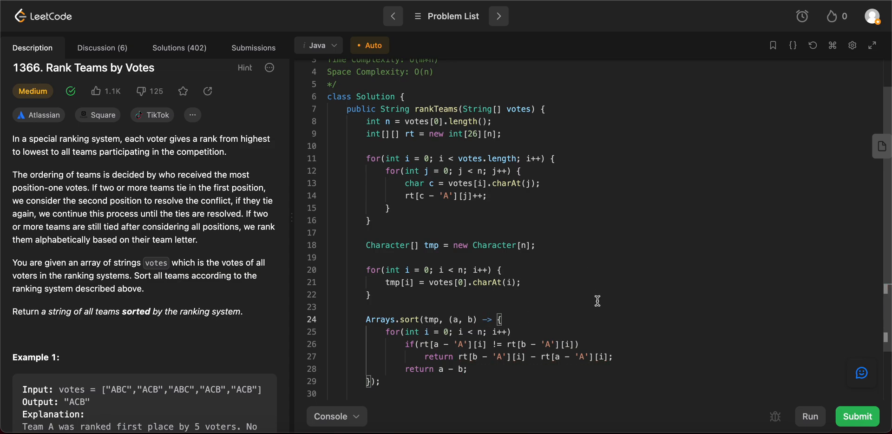
pyautogui.moveTo(383, 332)
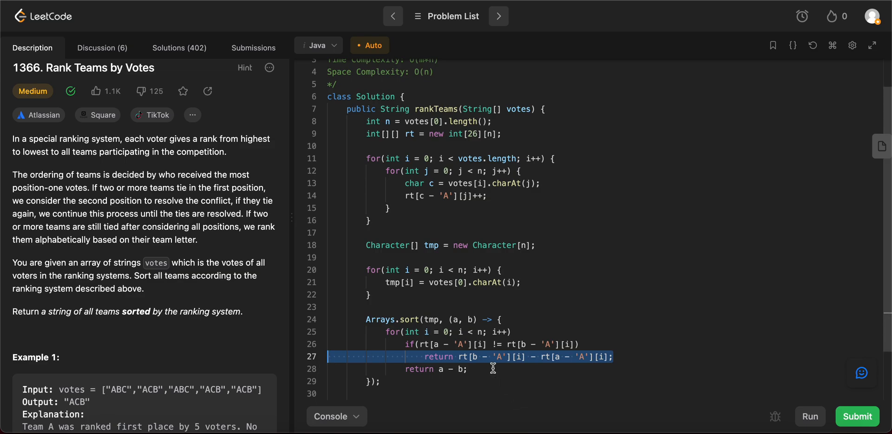
pyautogui.moveTo(530, 366)
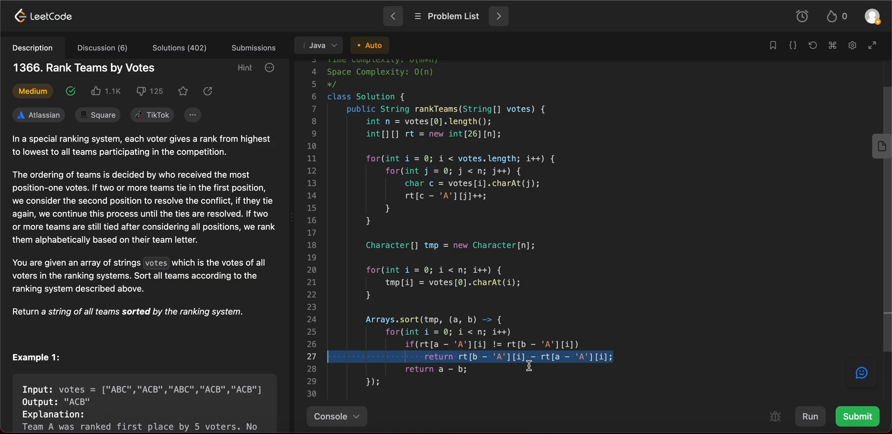
pyautogui.moveTo(469, 374)
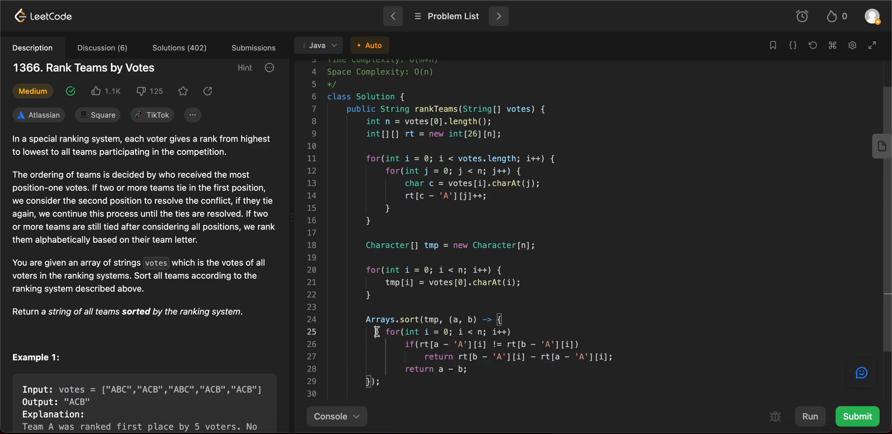
pyautogui.moveTo(478, 370)
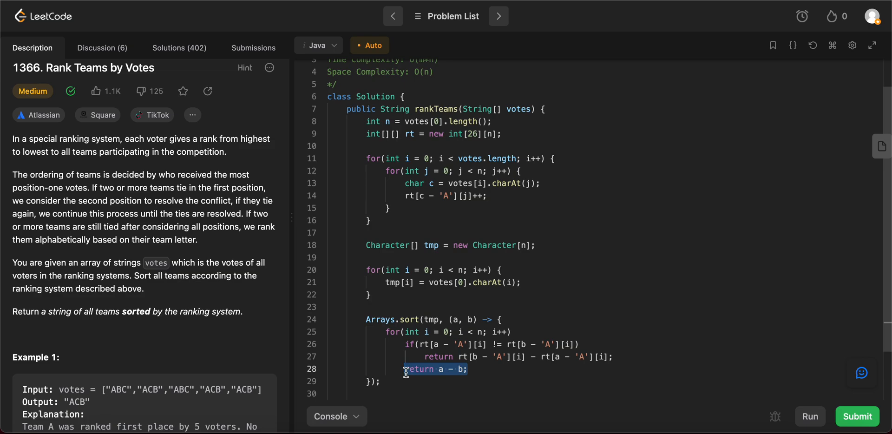
pyautogui.moveTo(207, 240)
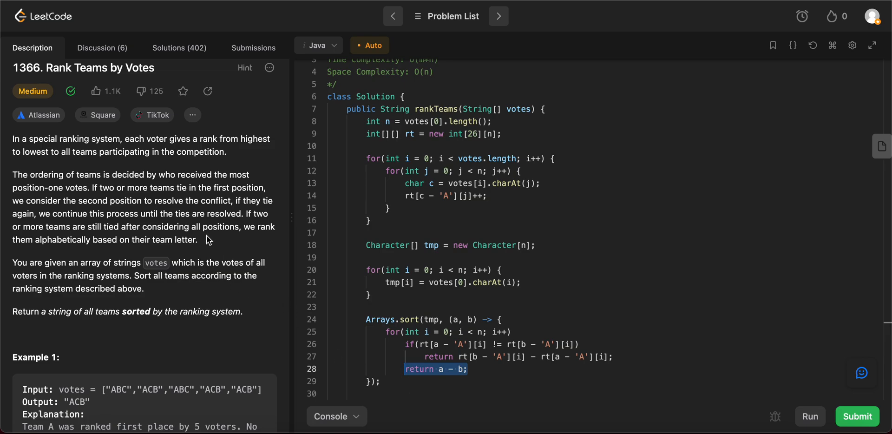
pyautogui.moveTo(246, 214); pyautogui.dragTo(252, 230)
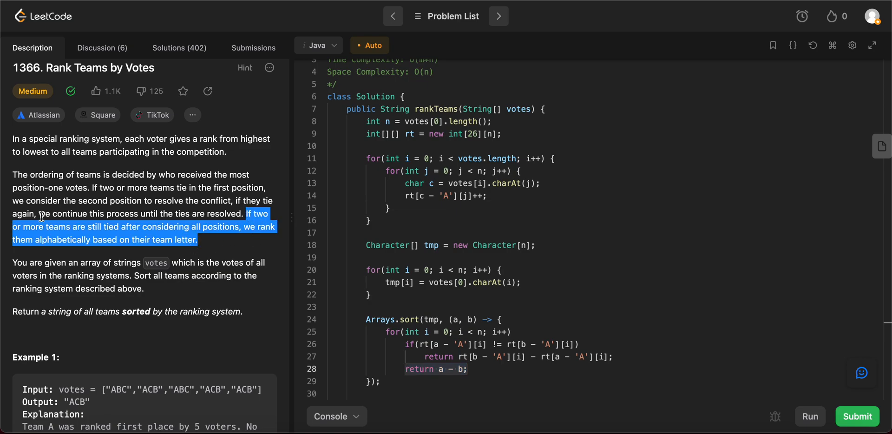
pyautogui.doubleClick(61, 239)
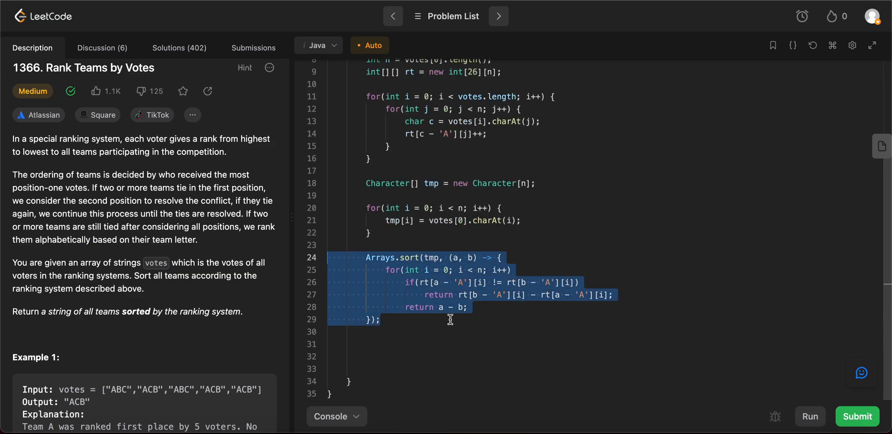
# Declare char[] res = new char[n] after the sort comparator.
pyautogui.click(347, 344)
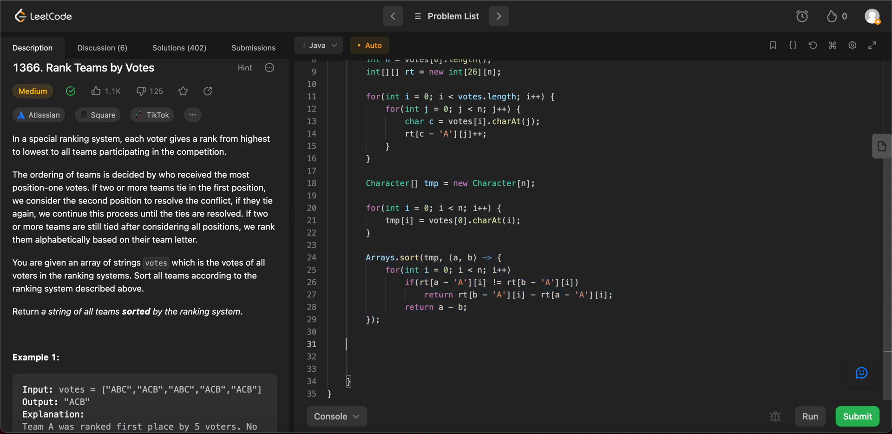
pyautogui.write('for')
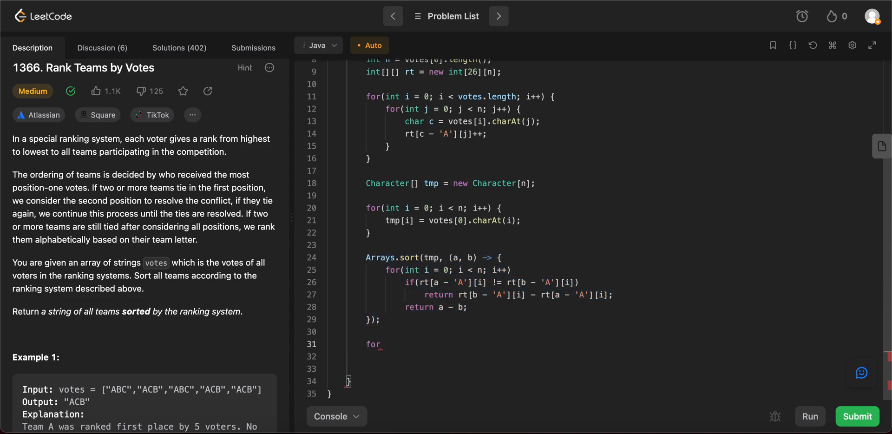
pyautogui.write('char')
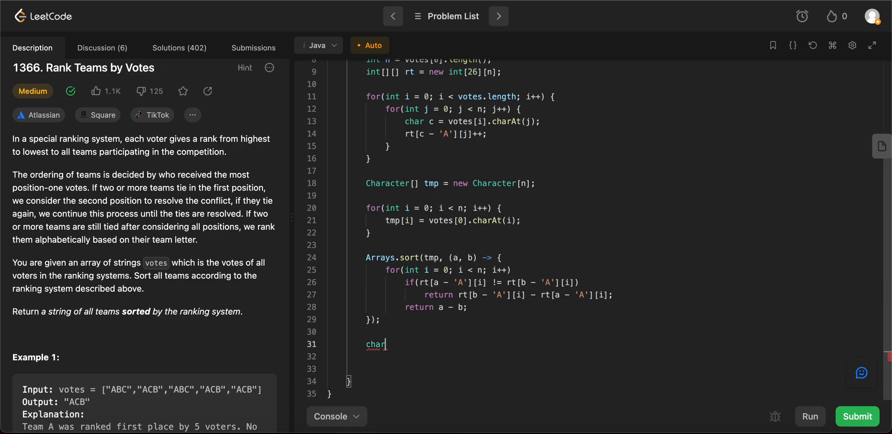
pyautogui.write('[]')
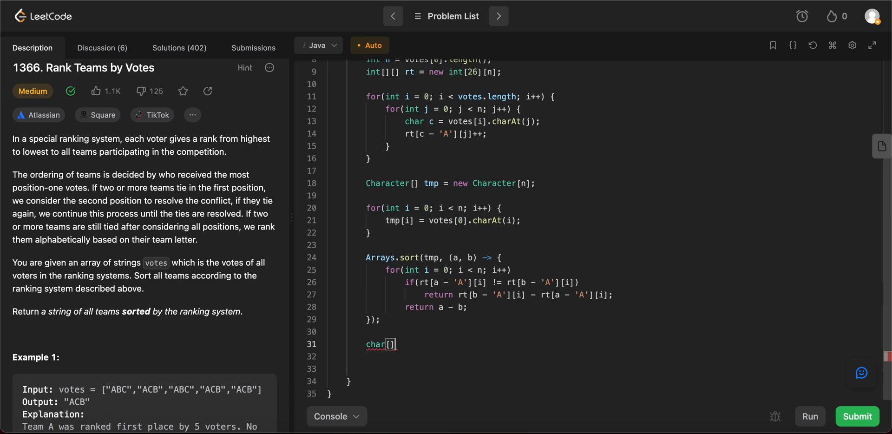
pyautogui.write('r')
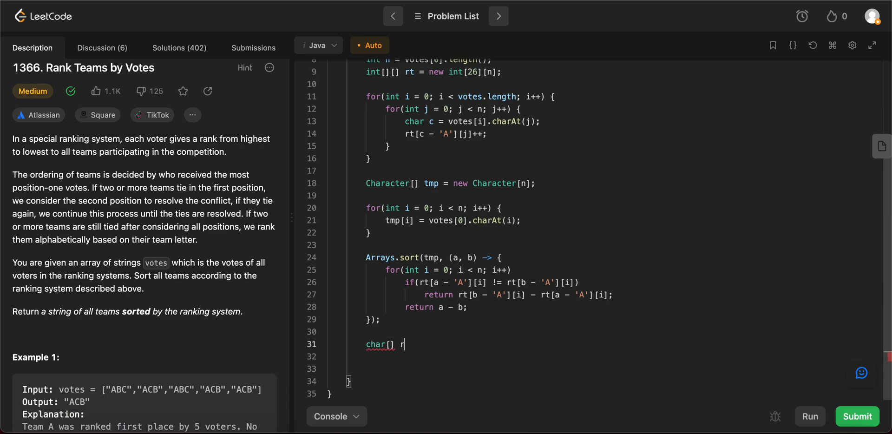
pyautogui.write('es')
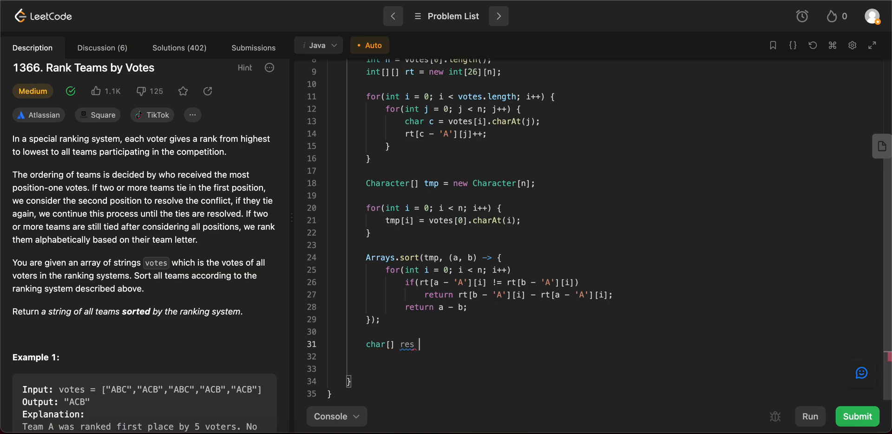
pyautogui.write('= new')
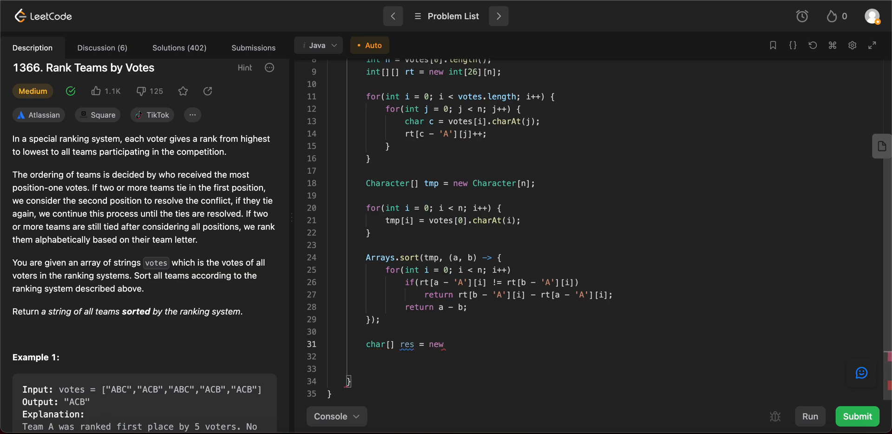
pyautogui.write('char')
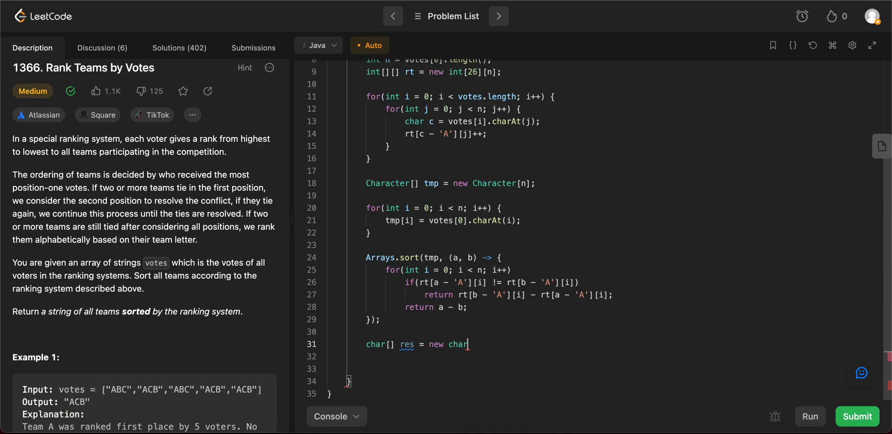
pyautogui.write('[n];')
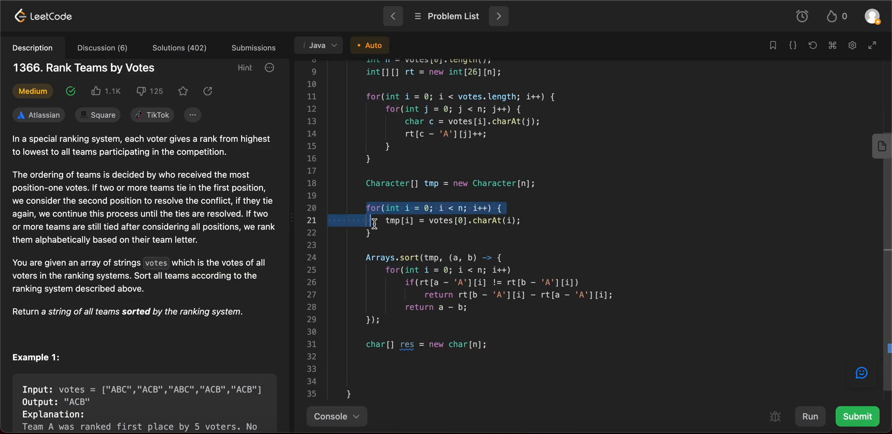
# Copy tmp into res with res[i] = tmp[i] and return new String(res).
pyautogui.click(374, 369)
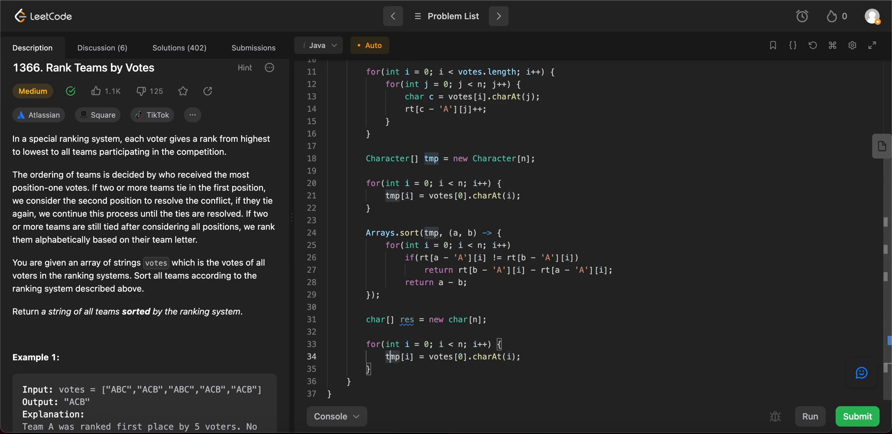
pyautogui.write('res []')
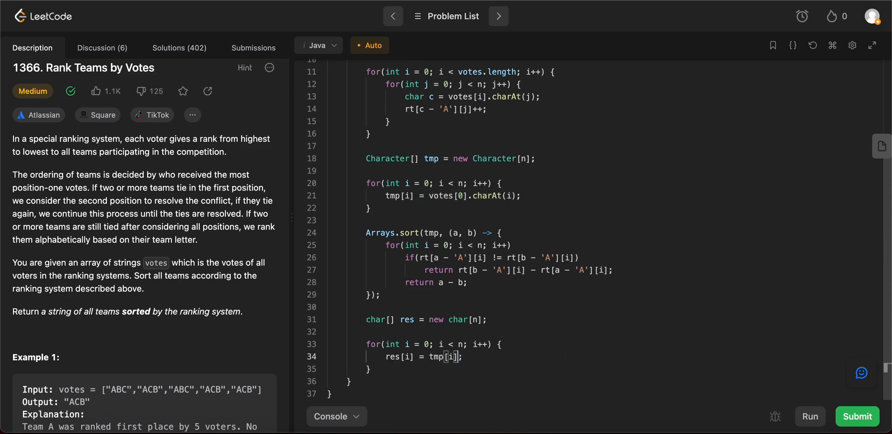
pyautogui.write('rru')
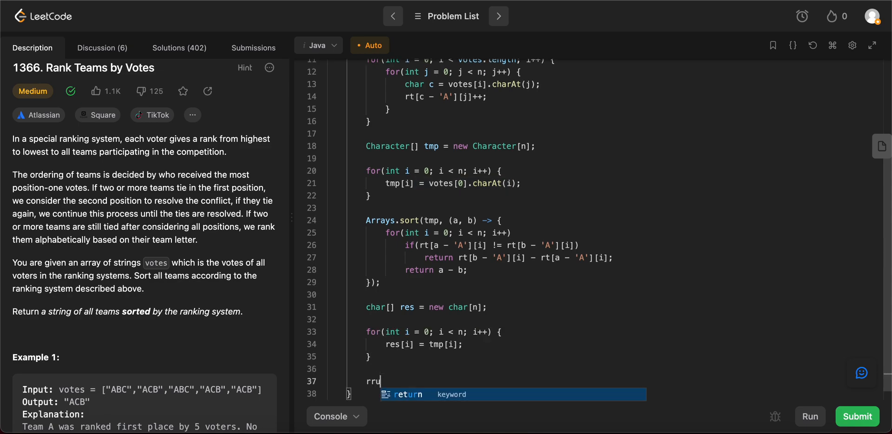
pyautogui.press('Backspace')
pyautogui.write('eturn ')
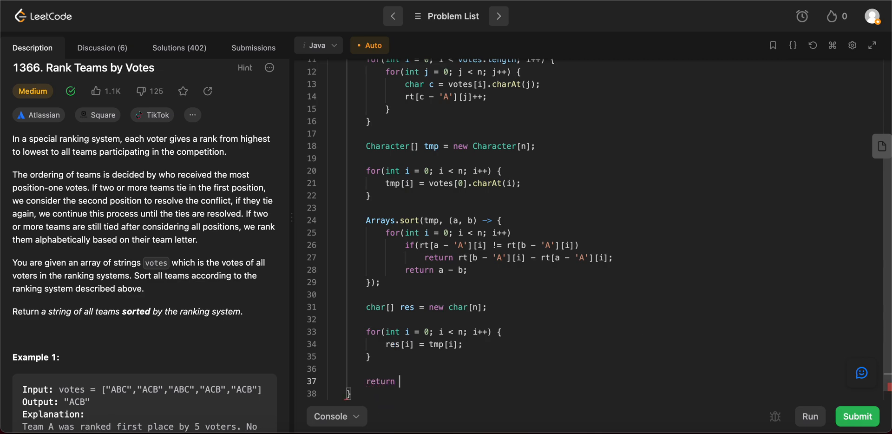
pyautogui.write('new S')
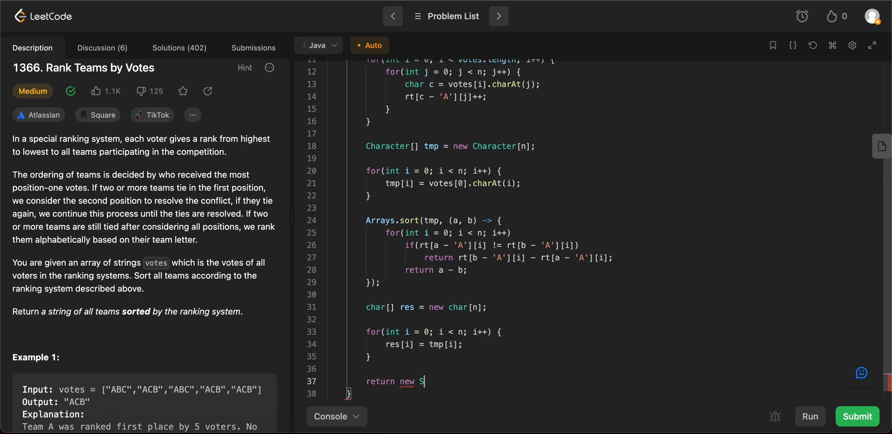
pyautogui.write('tring()')
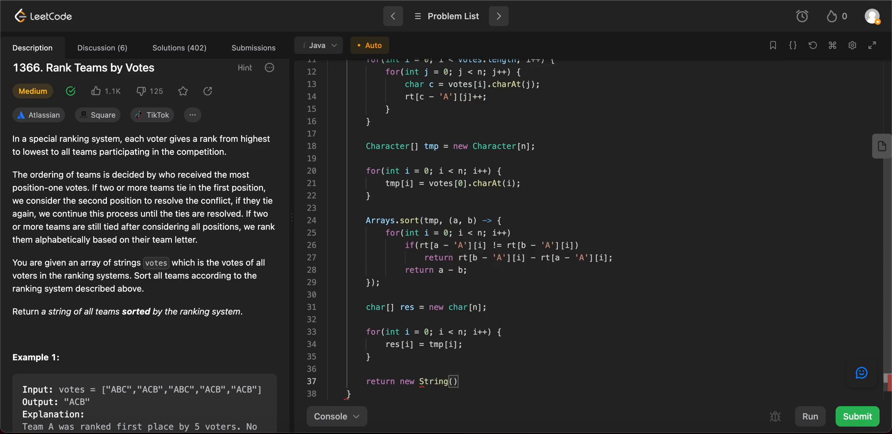
pyautogui.write('res);')
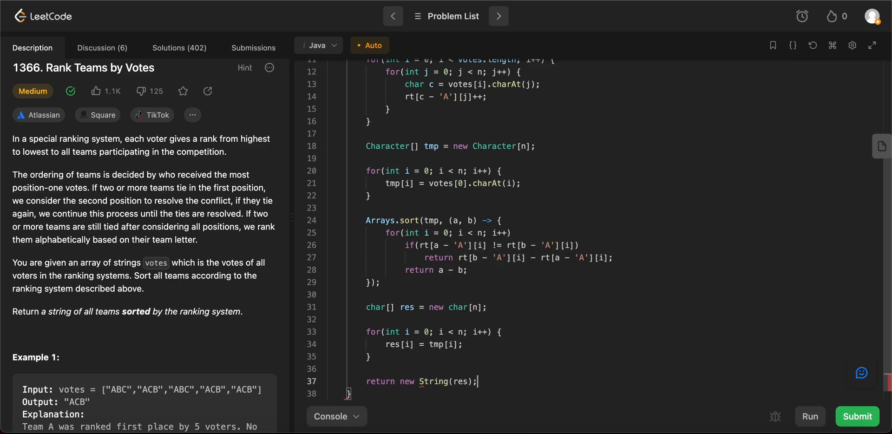
pyautogui.scroll(3)
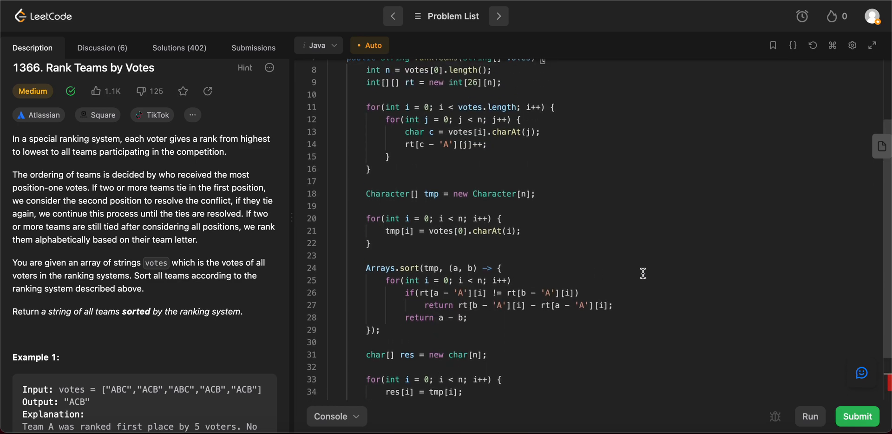
# Run rankTeams on the example cases, get Accepted in 2 ms, and hide results.
pyautogui.click(809, 416)
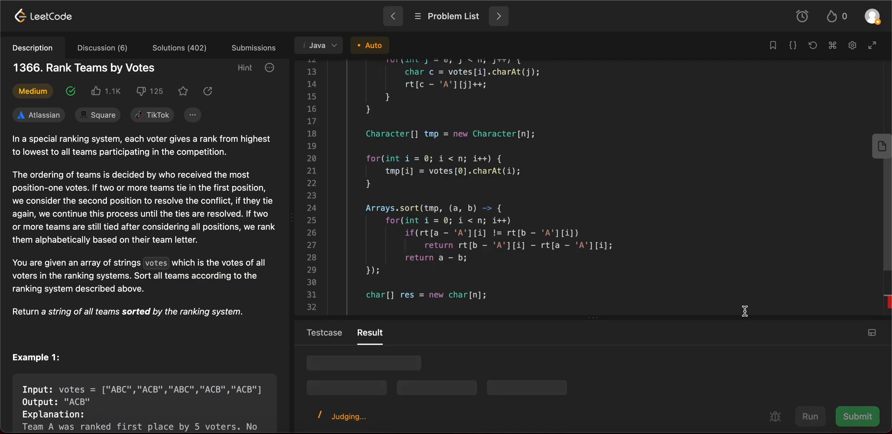
pyautogui.click(857, 416)
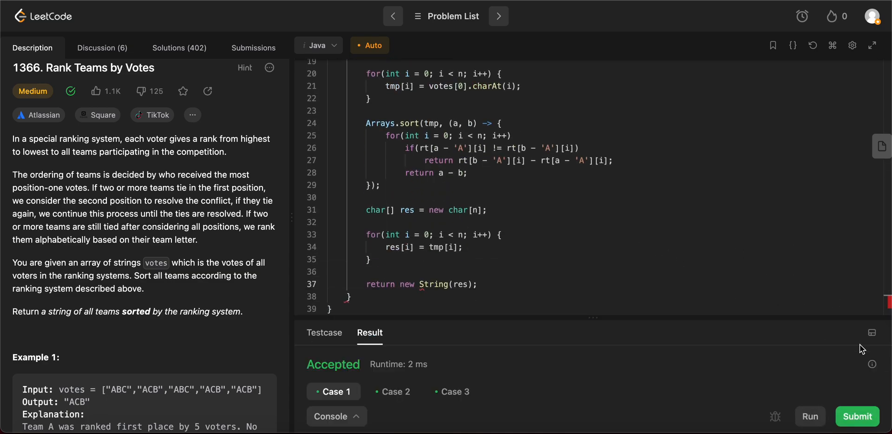
pyautogui.click(253, 47)
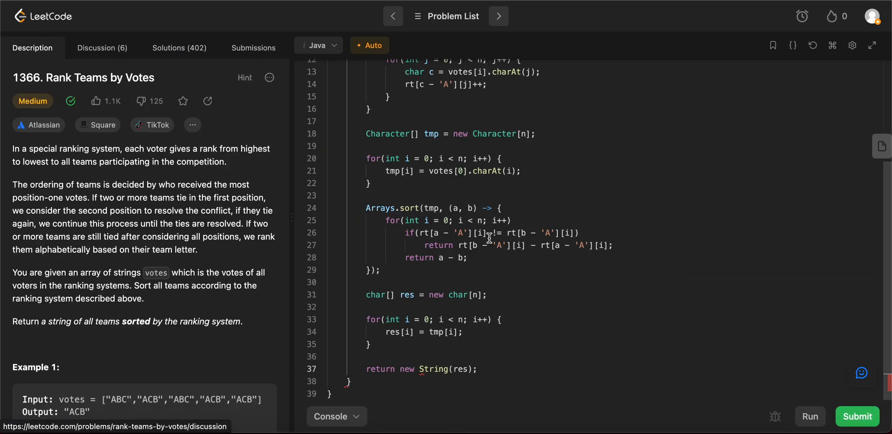
pyautogui.scroll(3)
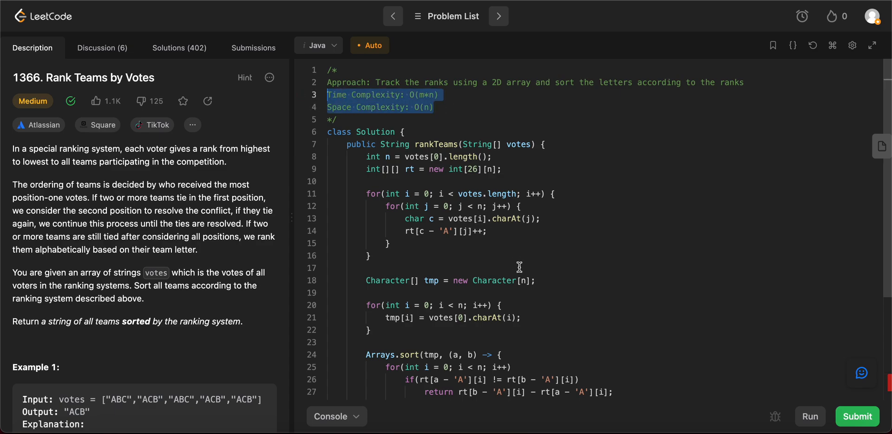
pyautogui.moveTo(467, 194)
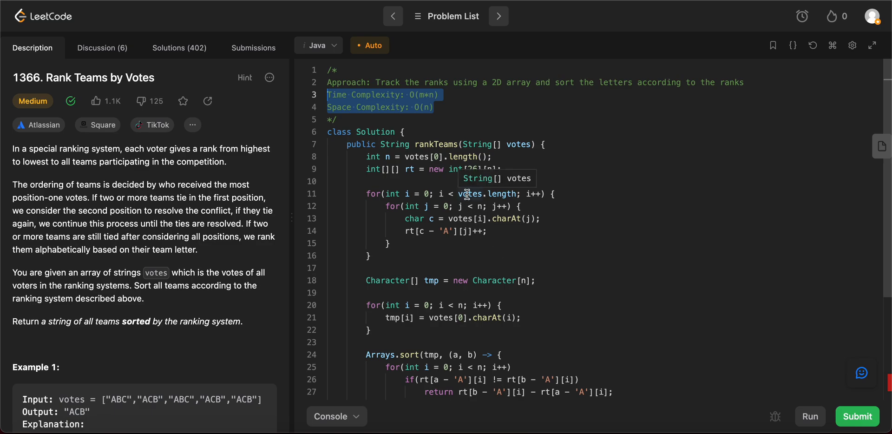
pyautogui.moveTo(466, 176)
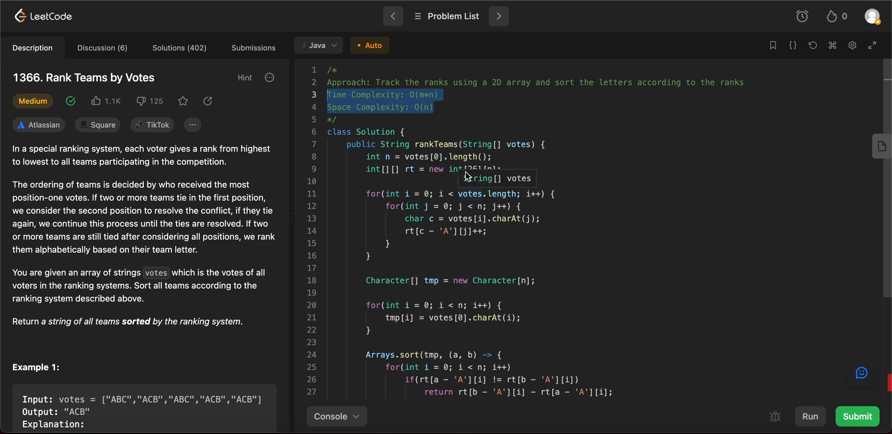
# Edit the header comment's time complexity to O(m*n + 26nlogn), keeping space O(n).
pyautogui.scroll(-3)
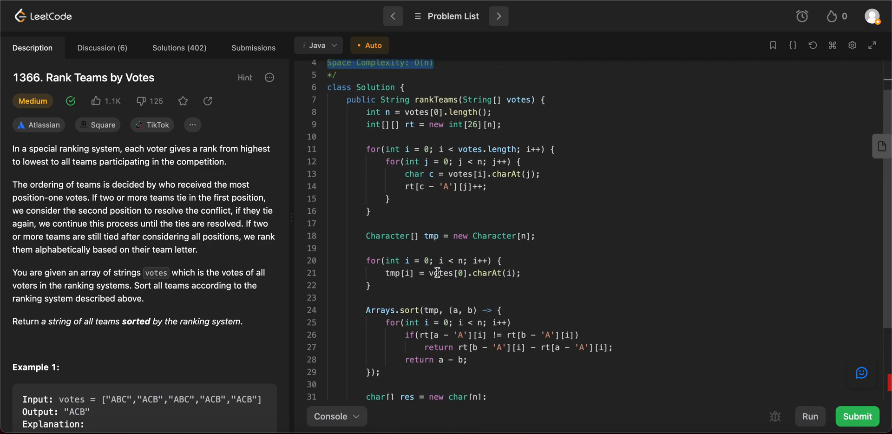
pyautogui.scroll(3)
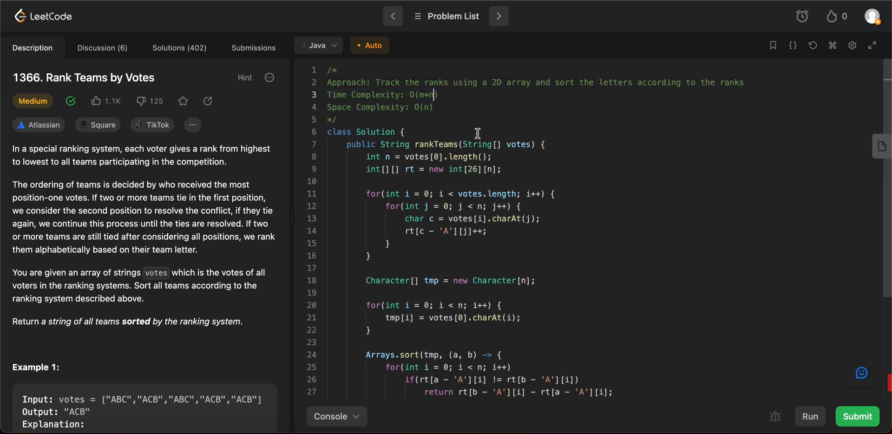
pyautogui.write('+')
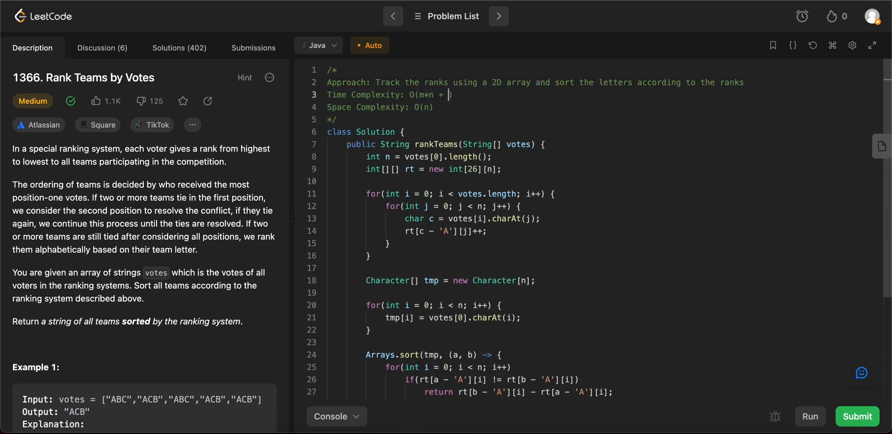
pyautogui.write('26nl')
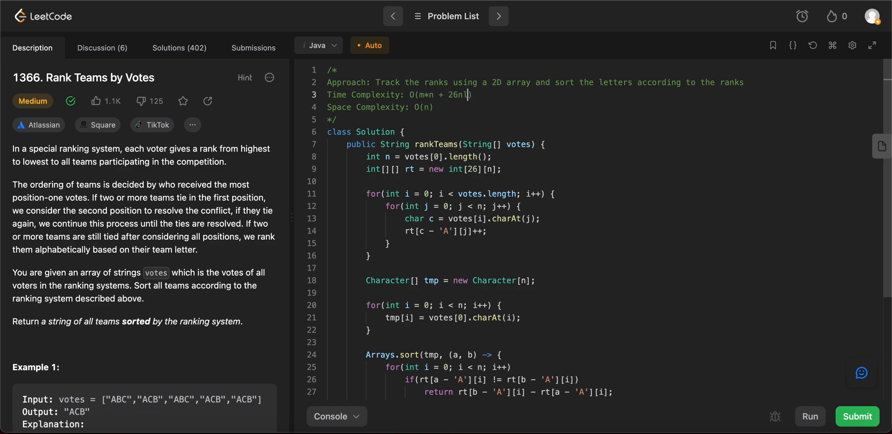
pyautogui.scroll(-3)
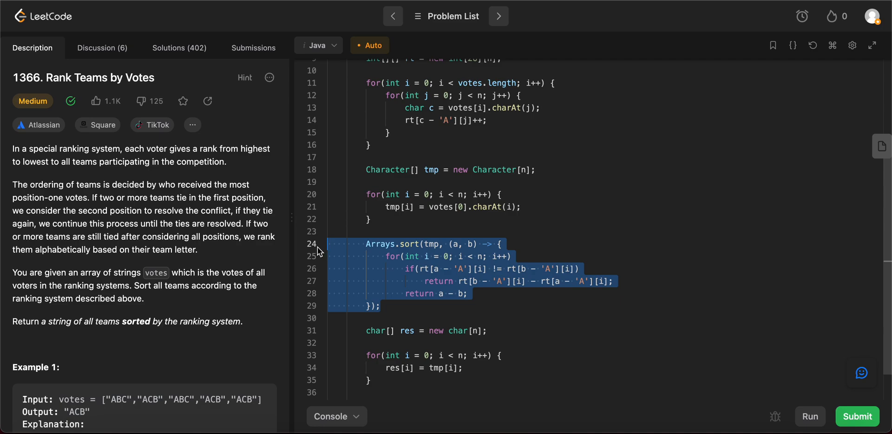
pyautogui.scroll(3)
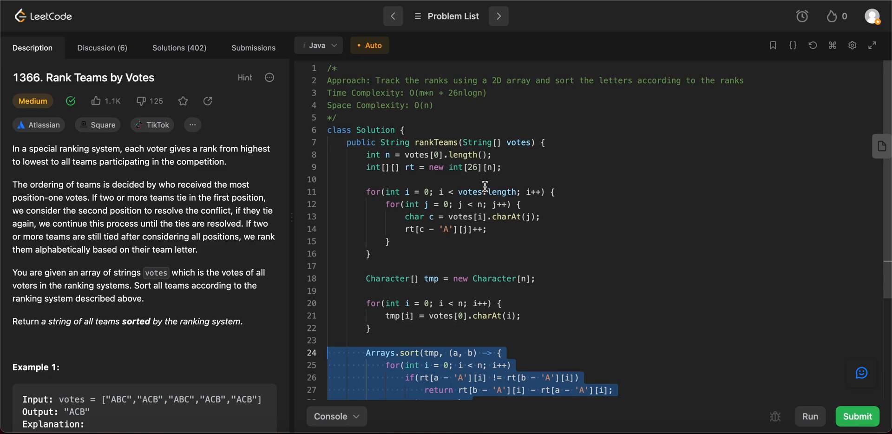
pyautogui.scroll(-3)
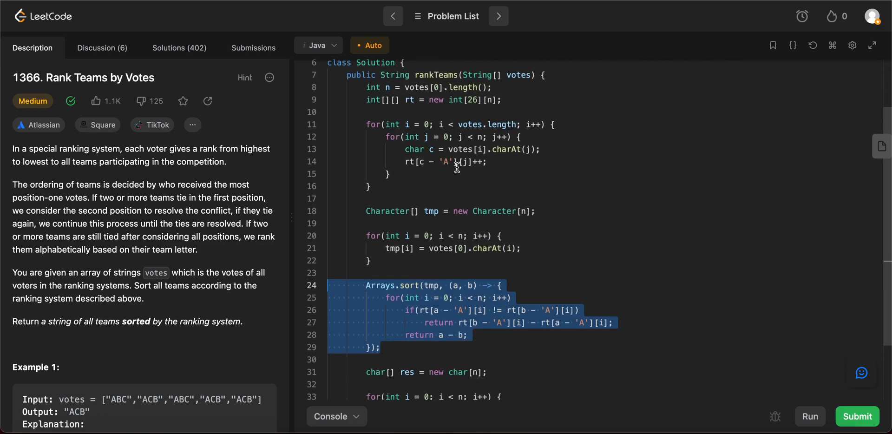
pyautogui.scroll(3)
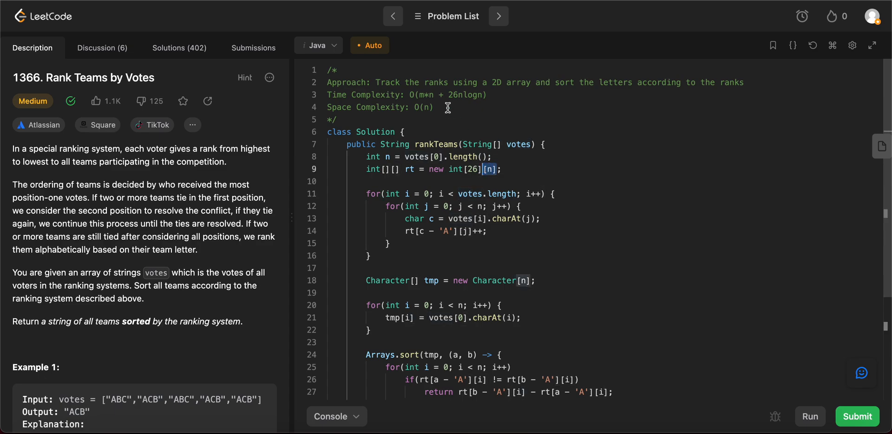
pyautogui.scroll(-3)
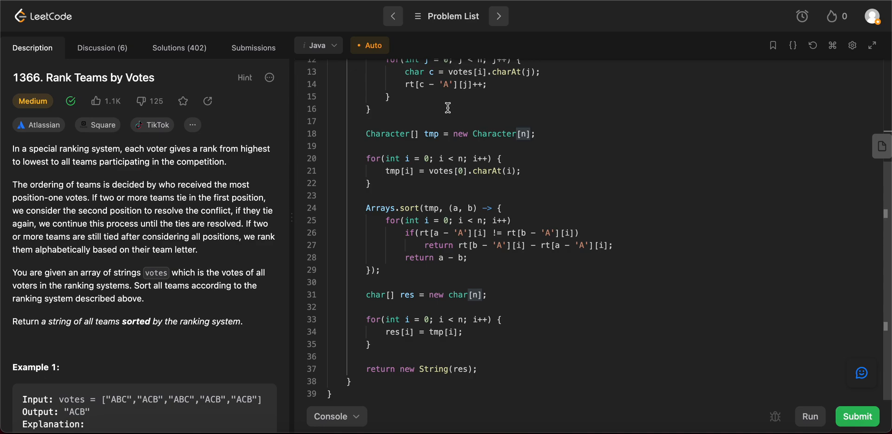